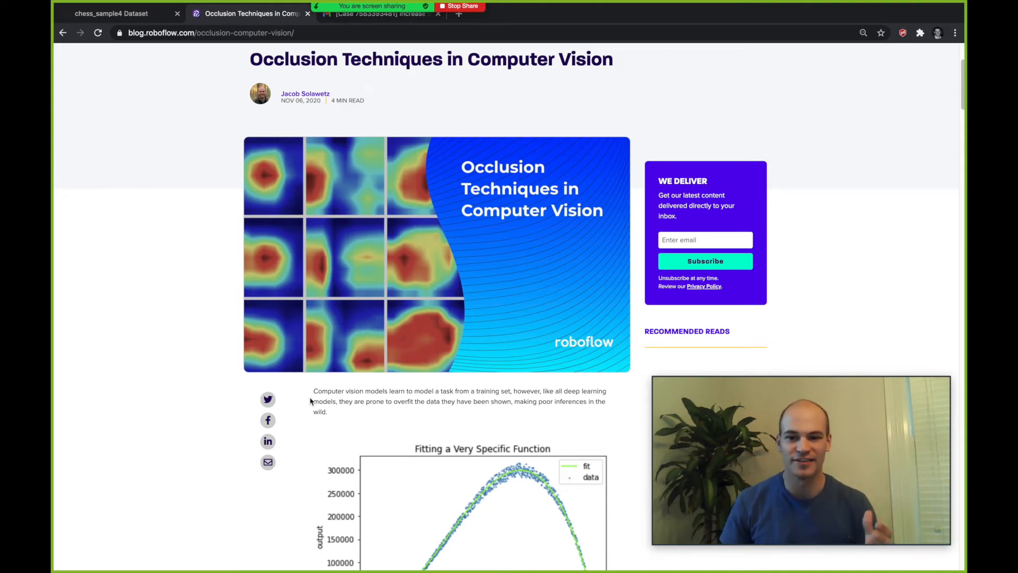
{"action": "mouse_move", "coordinate": [292, 418]}
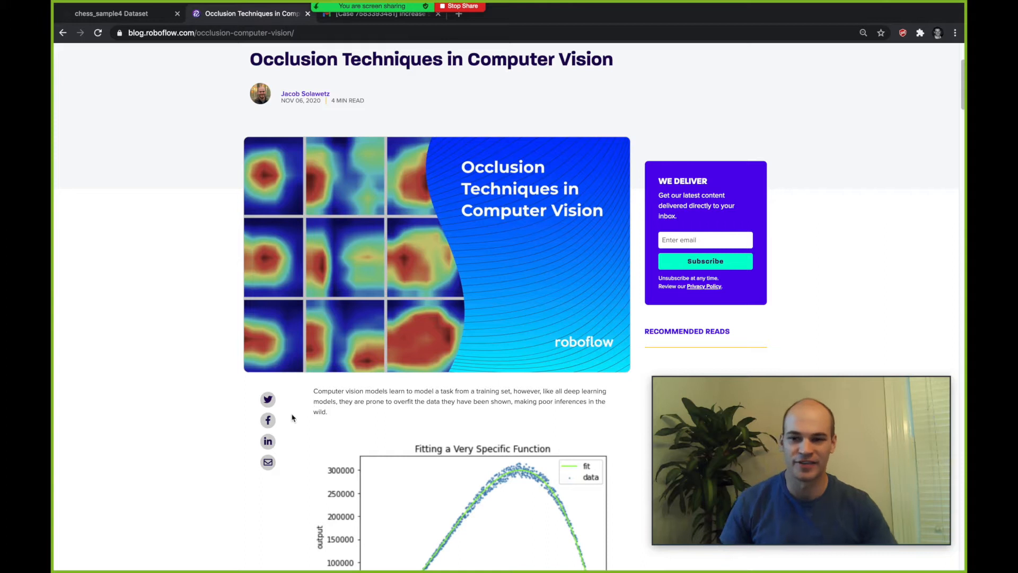
{"action": "mouse_move", "coordinate": [288, 436]}
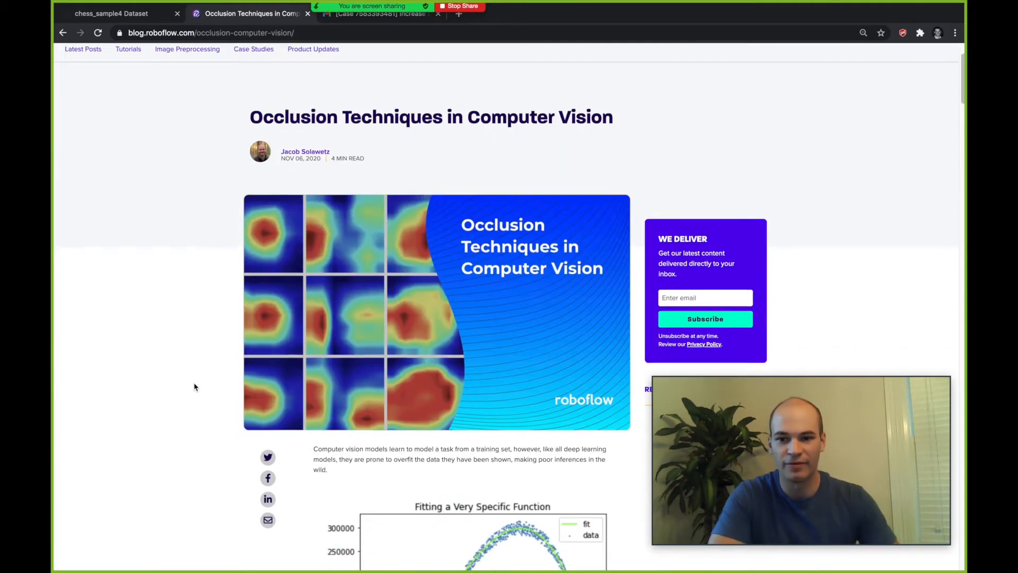
Step: Scroll past the 'Fitting a Very Specific Function' and 'Overfitting in Training' charts to 'What is Occlusion in Computer Vision?'
{"action": "scroll", "scroll_direction": "down", "scroll_amount": 3}
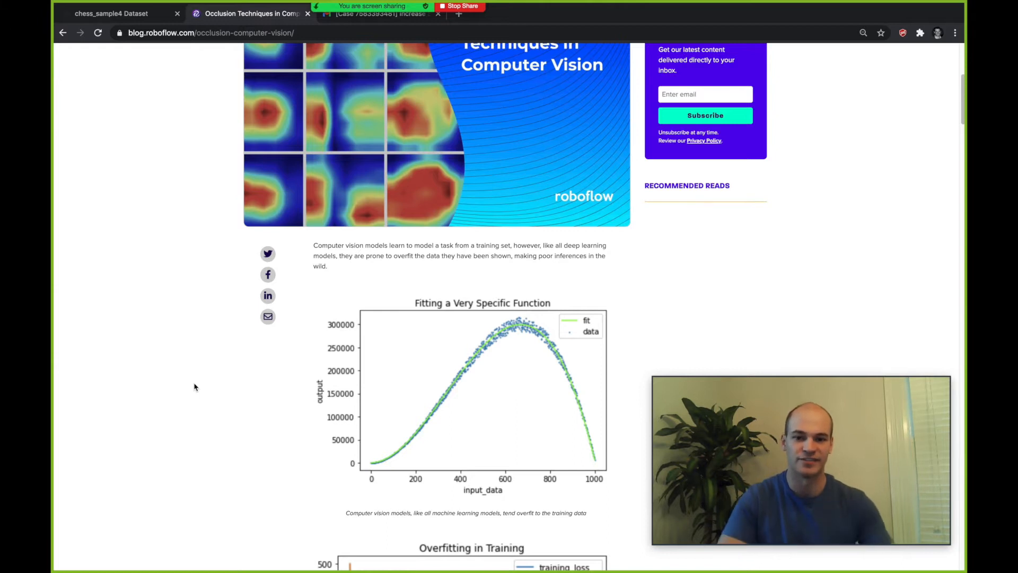
{"action": "scroll", "scroll_direction": "down", "scroll_amount": 3}
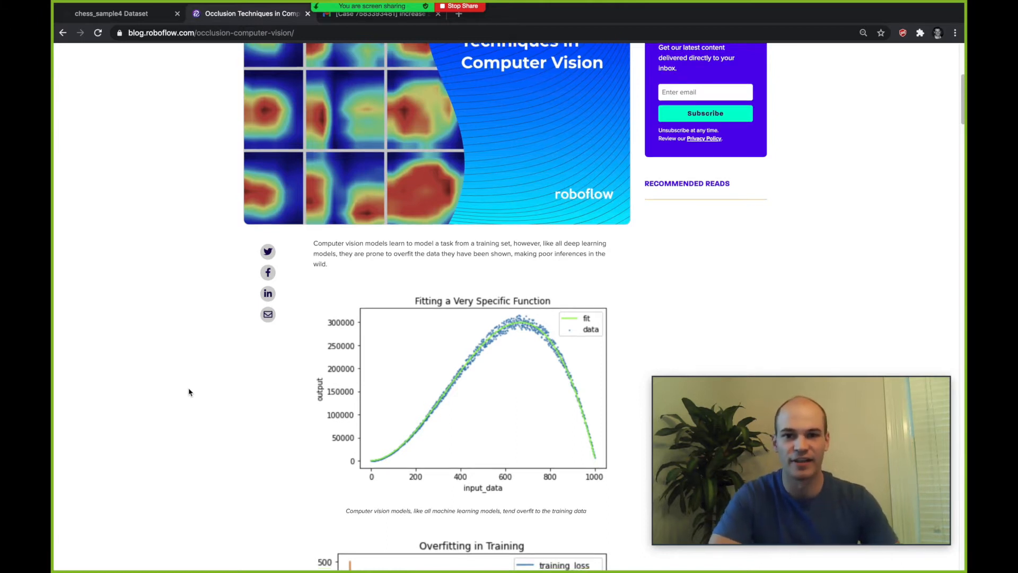
{"action": "scroll", "scroll_direction": "down", "scroll_amount": 3}
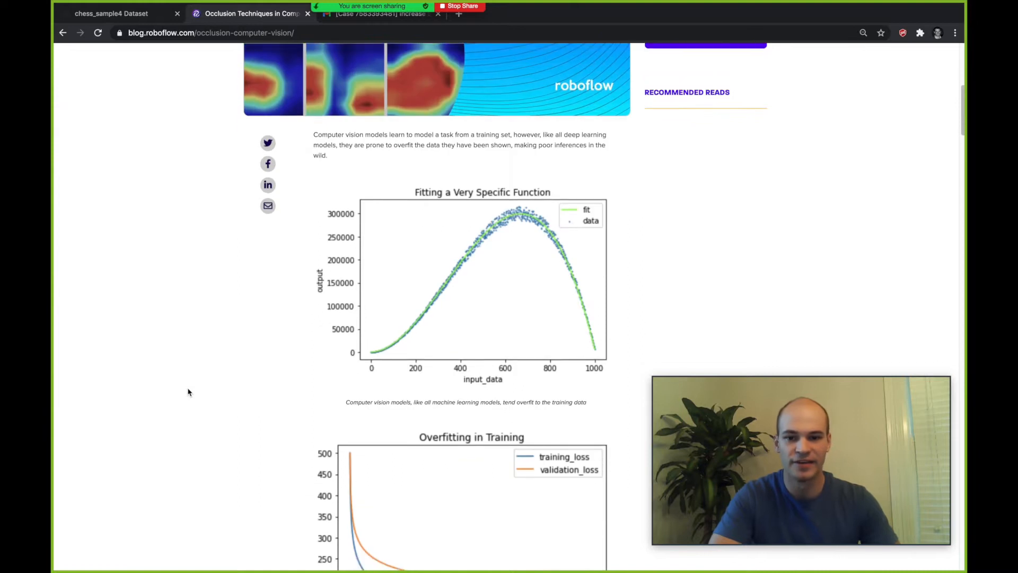
{"action": "mouse_move", "coordinate": [423, 335]}
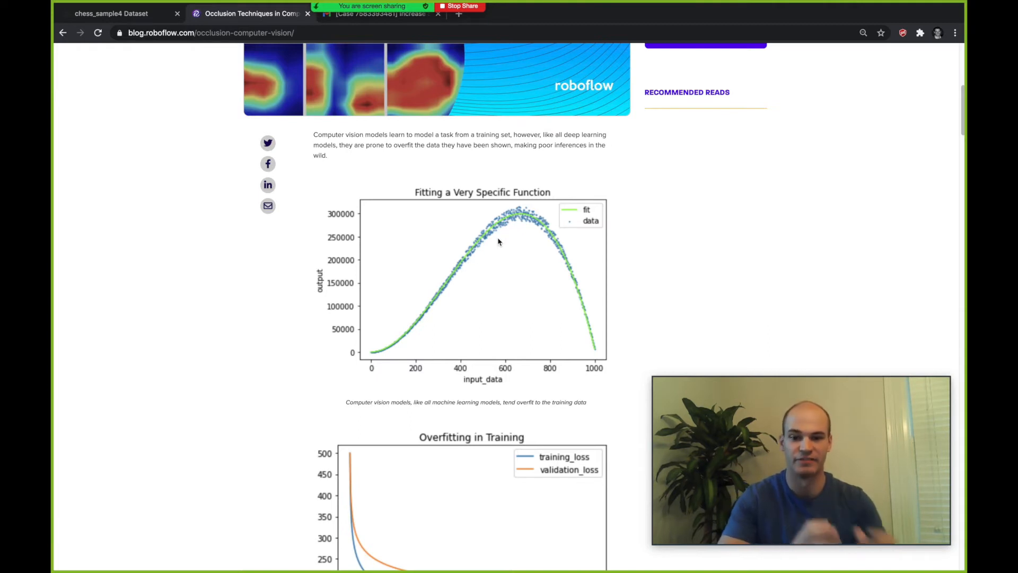
{"action": "scroll", "scroll_direction": "down", "scroll_amount": 3}
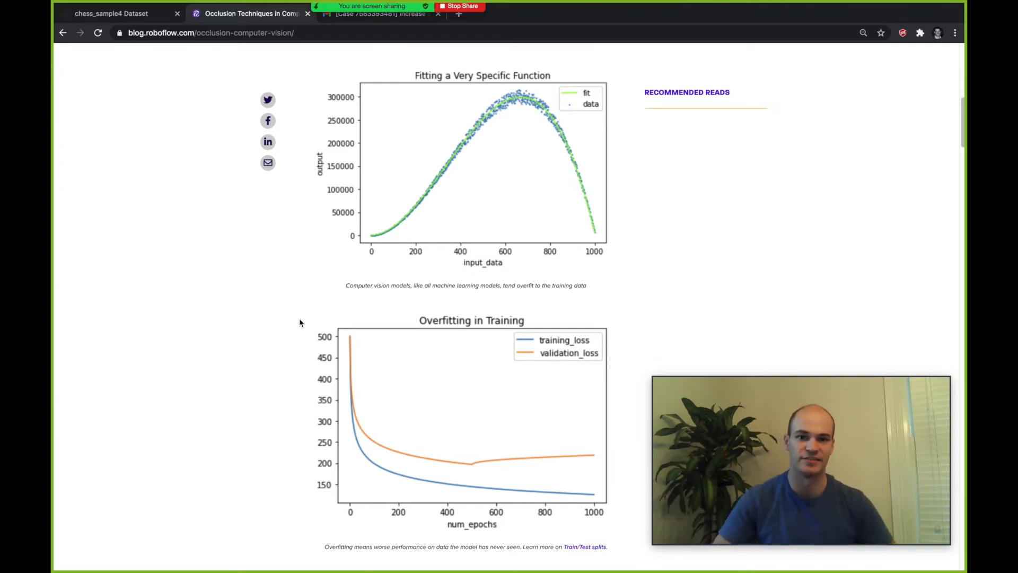
{"action": "mouse_move", "coordinate": [277, 291]}
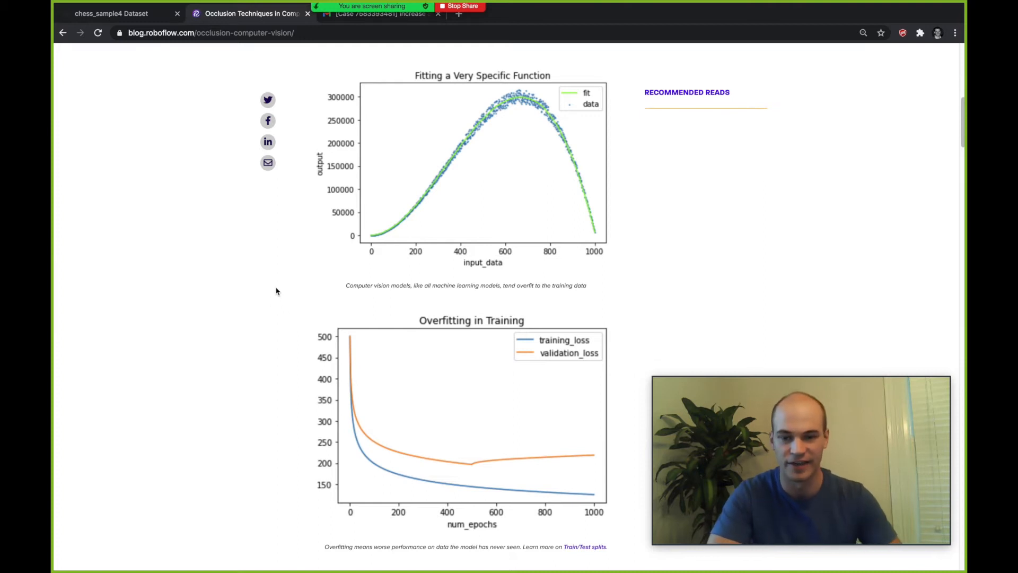
{"action": "scroll", "scroll_direction": "down", "scroll_amount": 3}
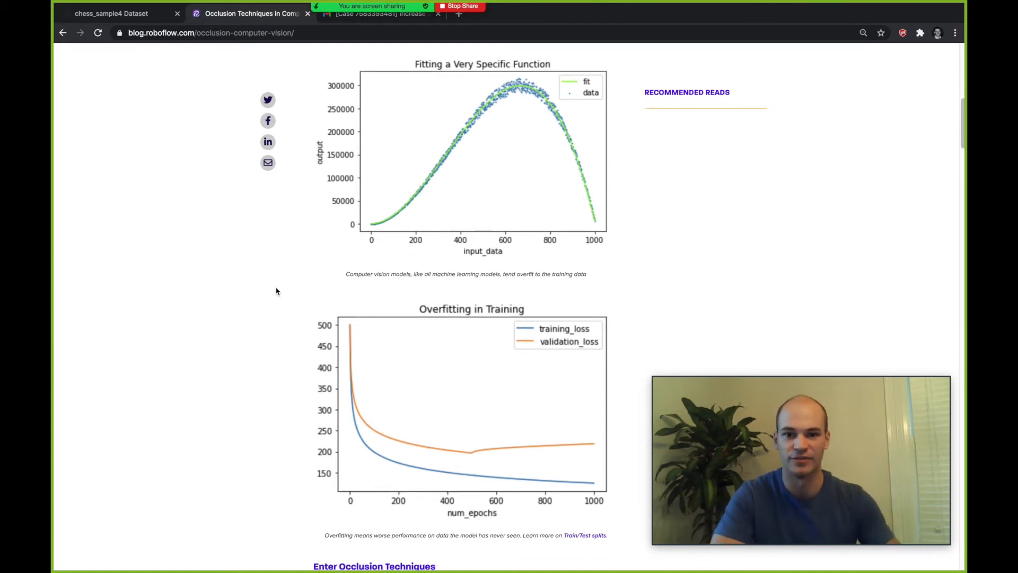
{"action": "scroll", "scroll_direction": "down", "scroll_amount": 3}
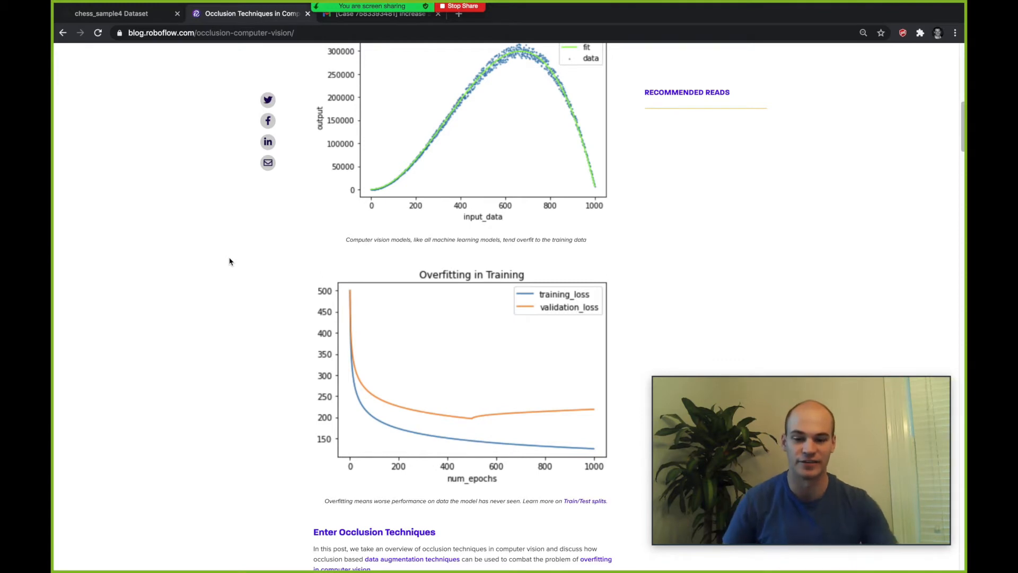
{"action": "scroll", "scroll_direction": "down", "scroll_amount": 3}
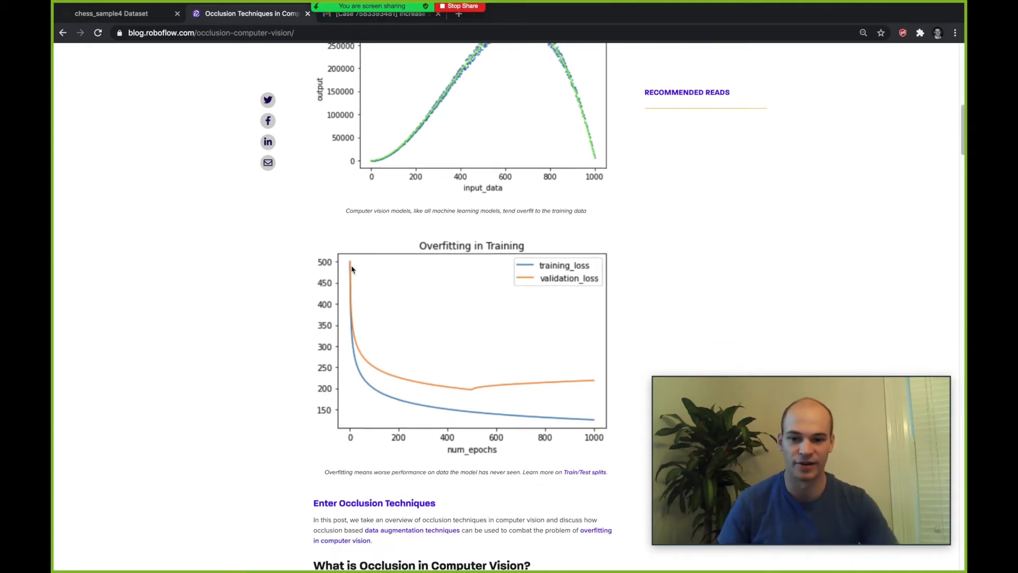
{"action": "mouse_move", "coordinate": [349, 303]}
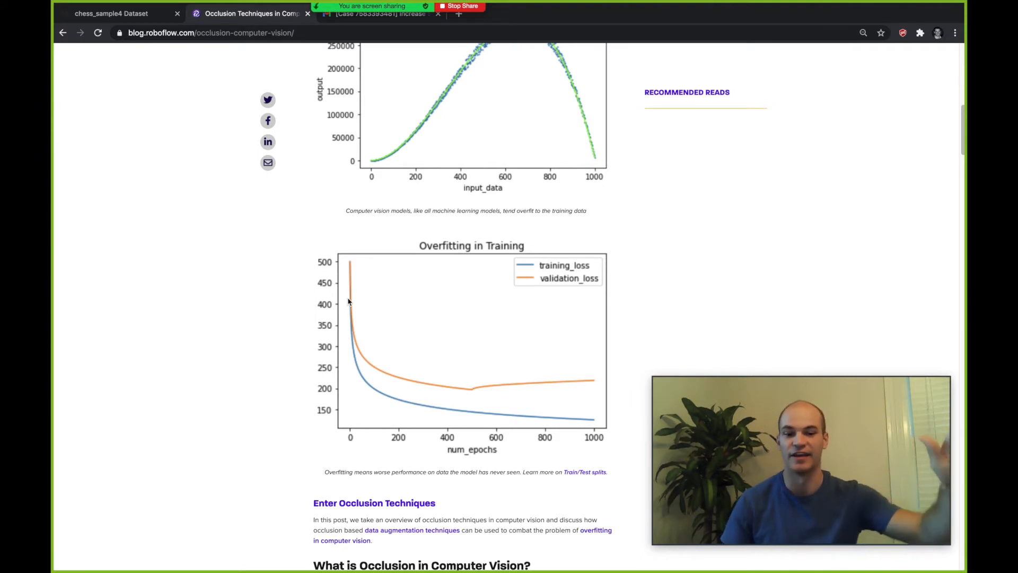
{"action": "mouse_move", "coordinate": [332, 309]}
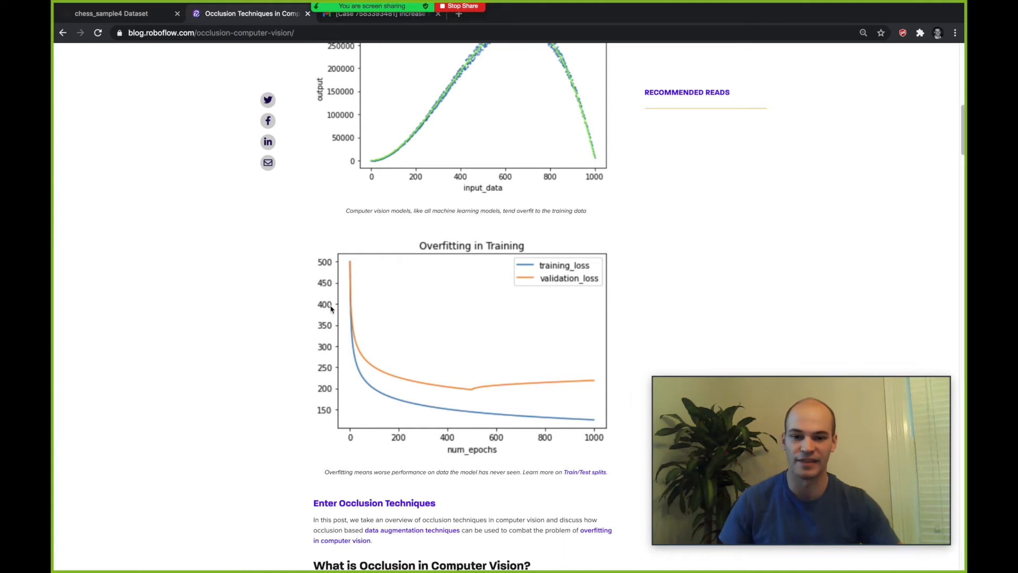
{"action": "scroll", "scroll_direction": "down", "scroll_amount": 3}
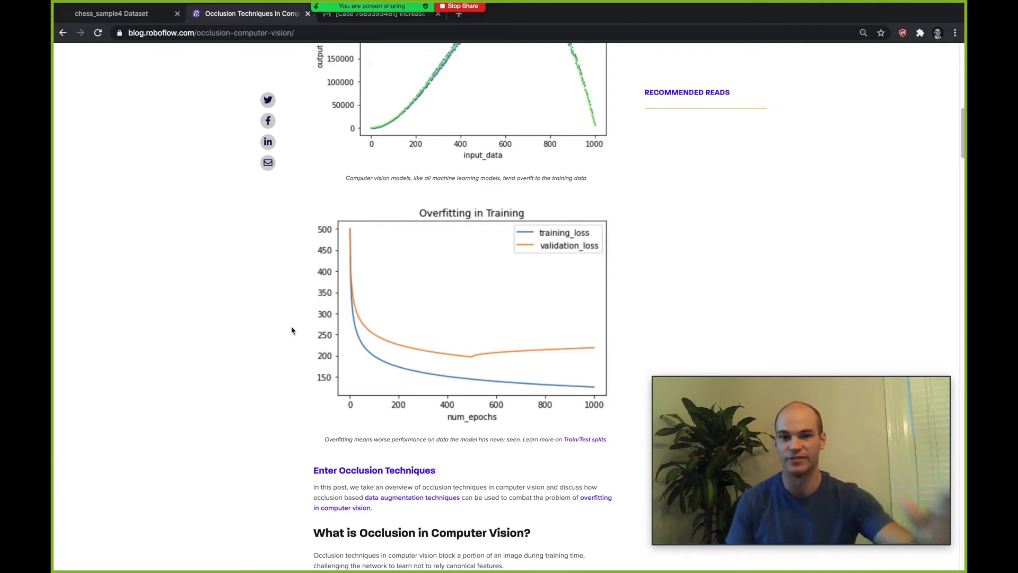
{"action": "scroll", "scroll_direction": "down", "scroll_amount": 3}
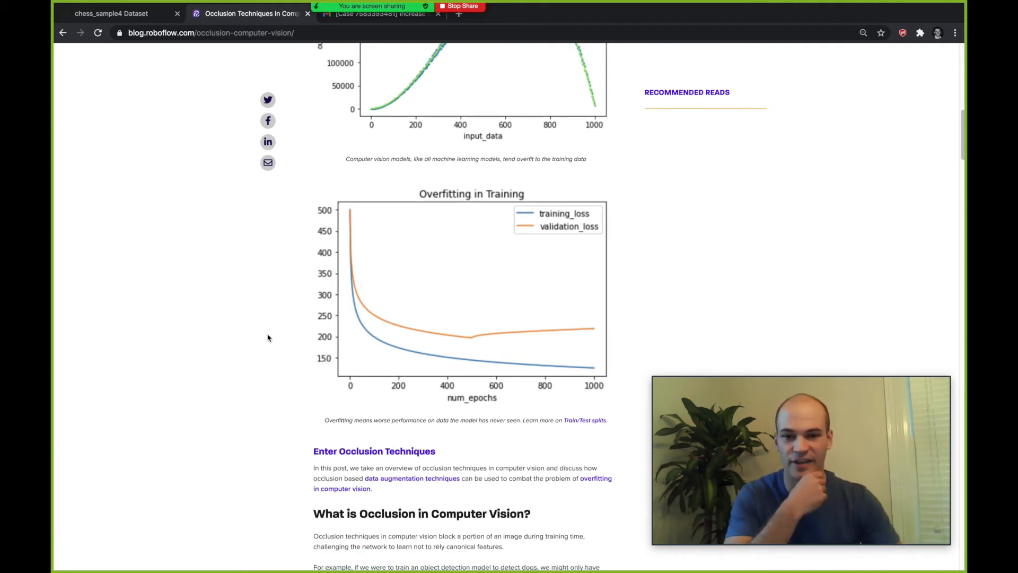
Step: Scroll past the Grad-CAM dog image and the occluded dog photo to 'Predecessor Occlusion Techniques'
{"action": "scroll", "scroll_direction": "down", "scroll_amount": 3}
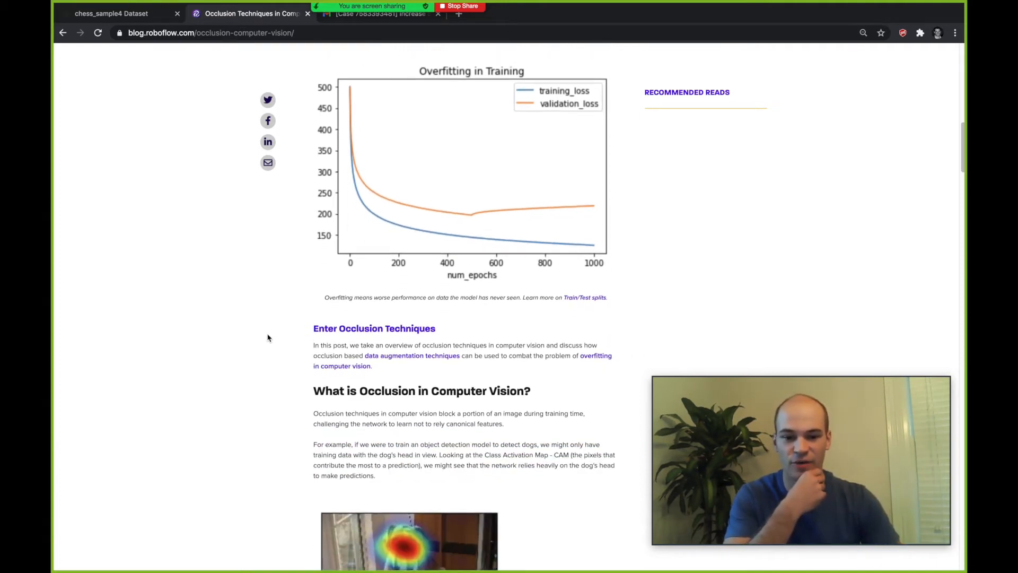
{"action": "scroll", "scroll_direction": "down", "scroll_amount": 3}
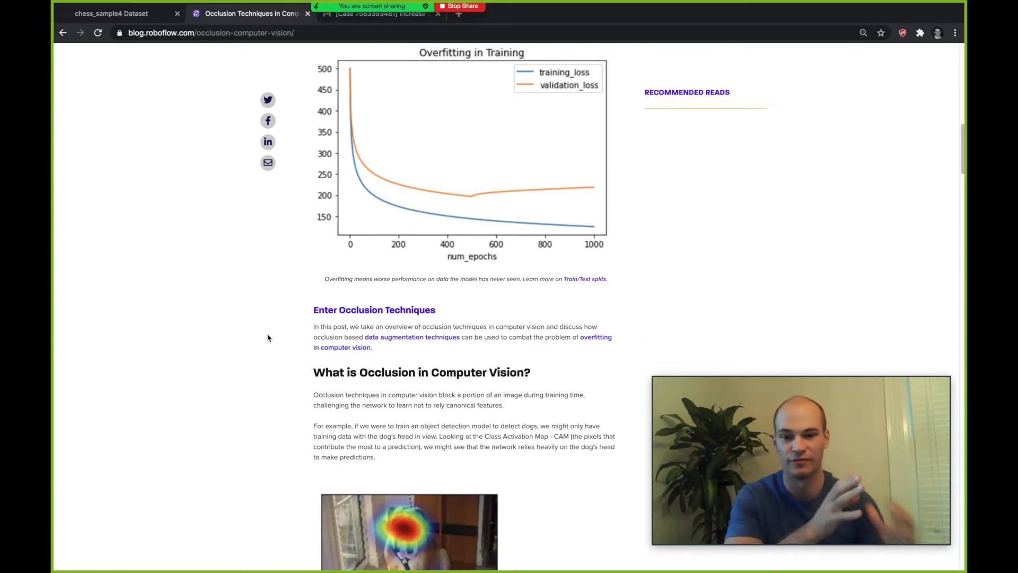
{"action": "scroll", "scroll_direction": "down", "scroll_amount": 3}
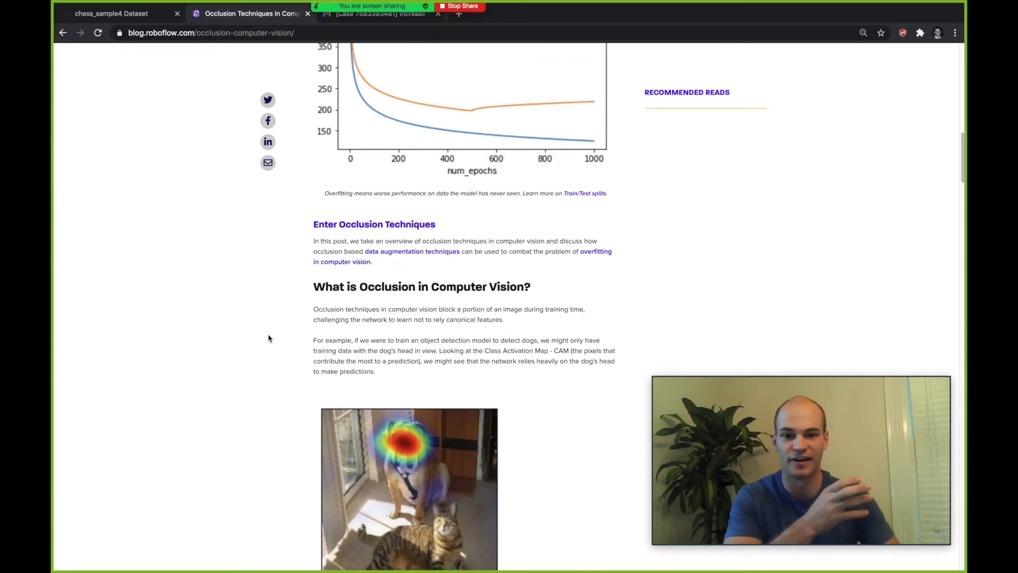
{"action": "scroll", "scroll_direction": "down", "scroll_amount": 3}
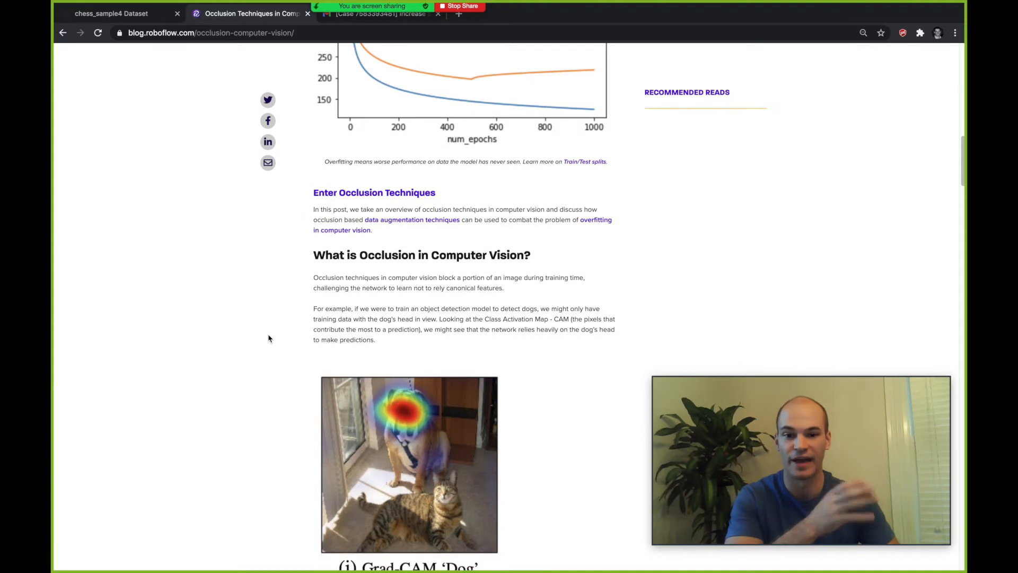
{"action": "scroll", "scroll_direction": "down", "scroll_amount": 3}
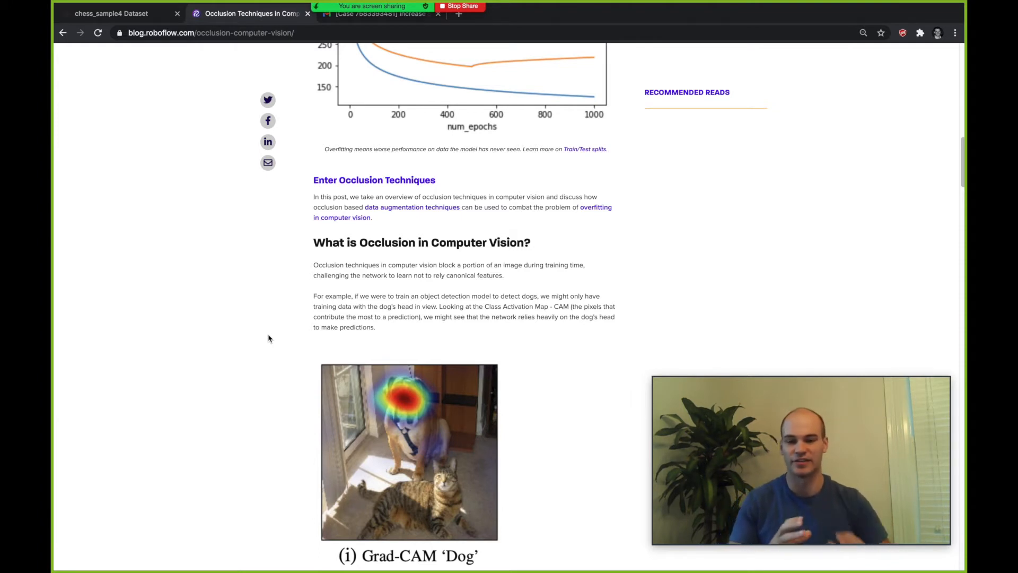
{"action": "scroll", "scroll_direction": "down", "scroll_amount": 3}
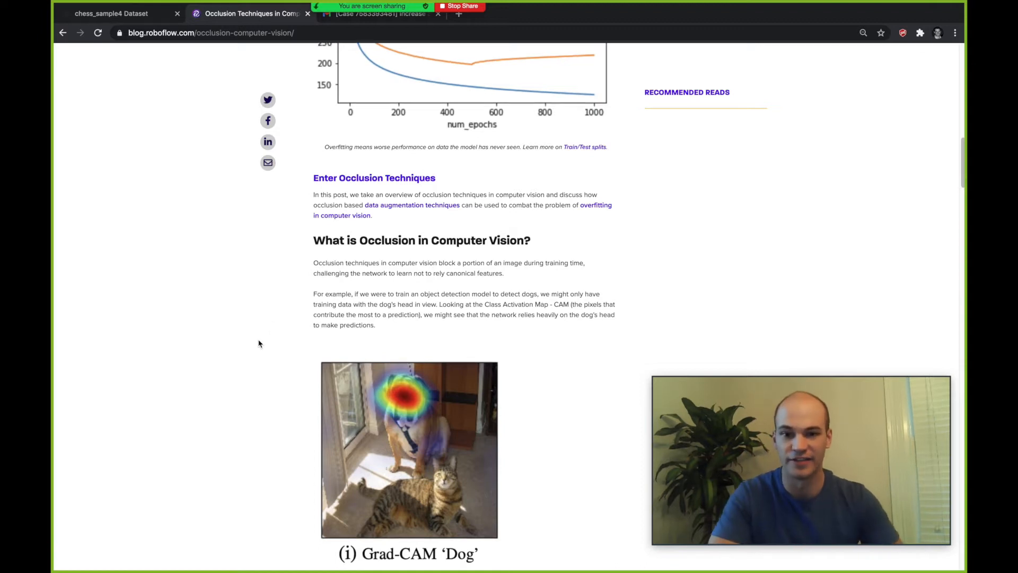
{"action": "scroll", "scroll_direction": "down", "scroll_amount": 3}
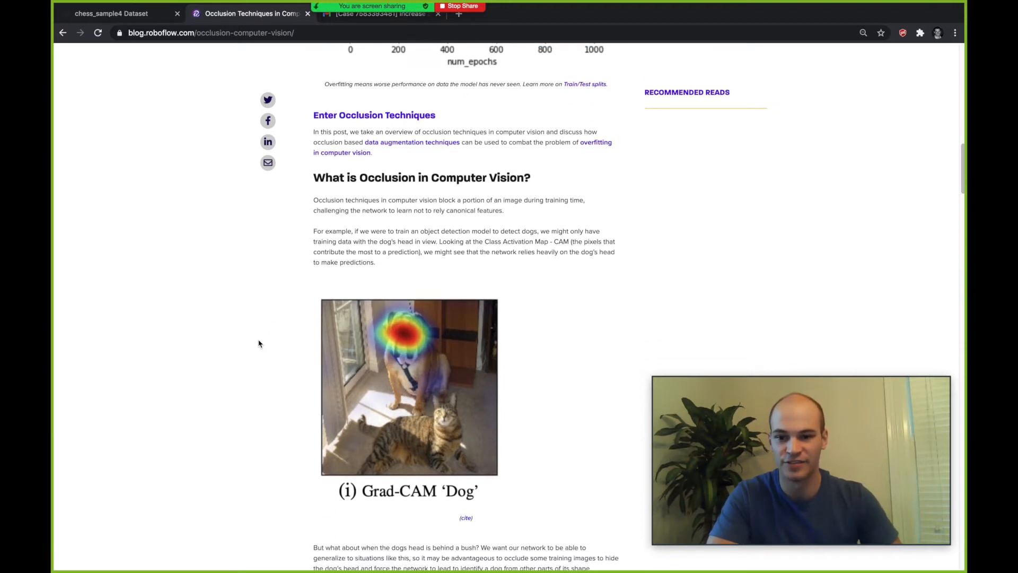
{"action": "scroll", "scroll_direction": "down", "scroll_amount": 3}
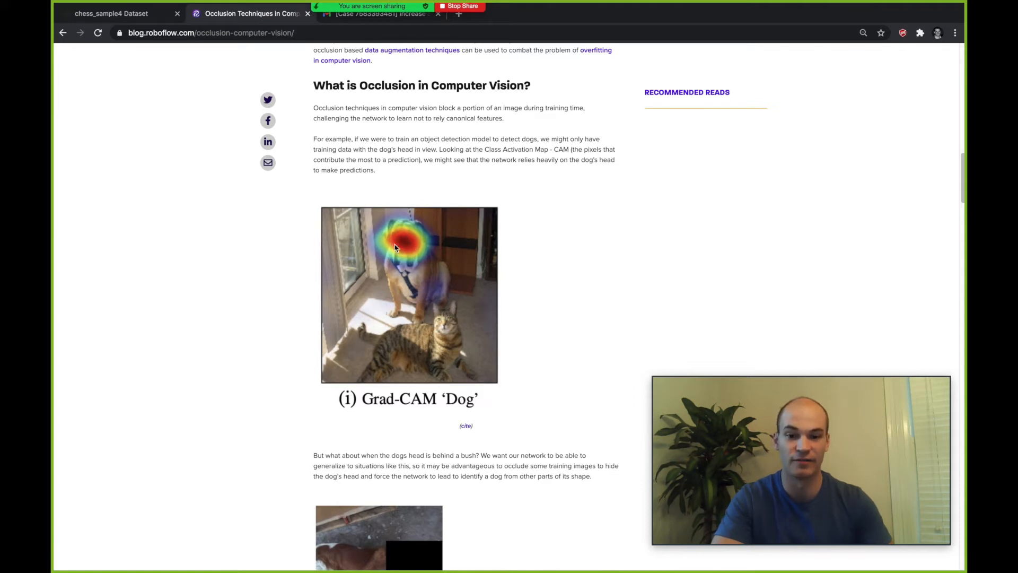
{"action": "mouse_move", "coordinate": [435, 259]}
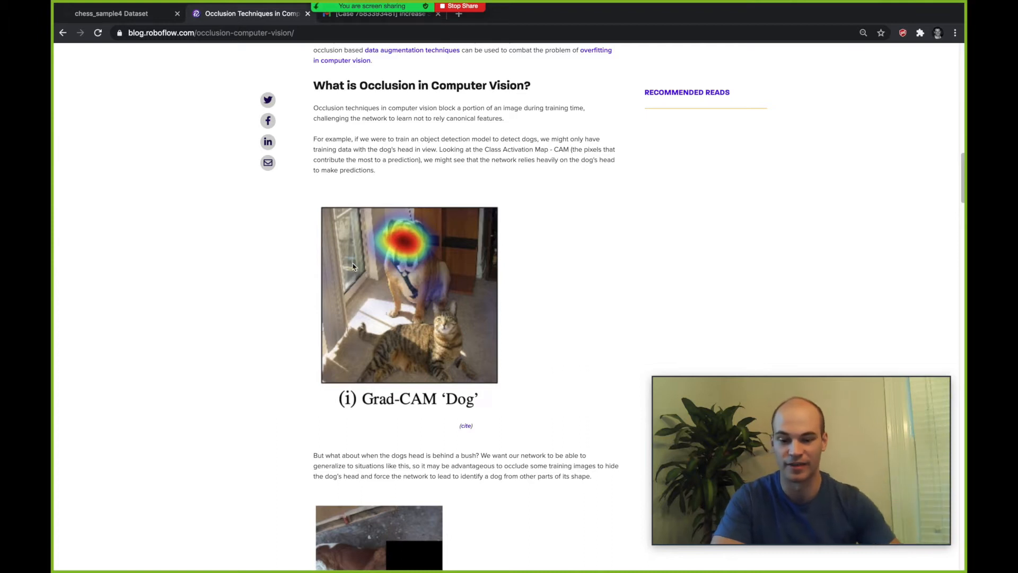
{"action": "scroll", "scroll_direction": "down", "scroll_amount": 3}
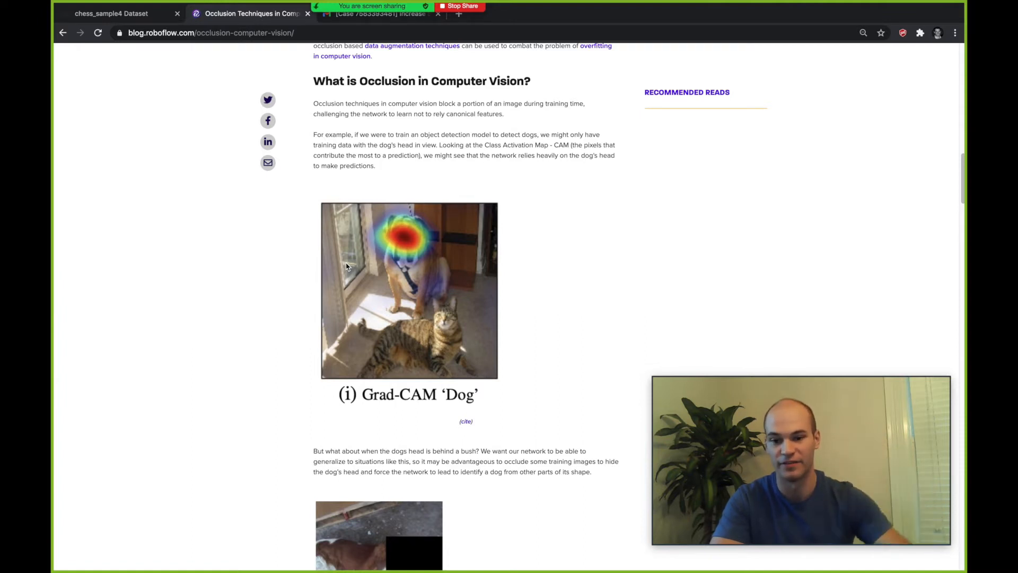
{"action": "scroll", "scroll_direction": "down", "scroll_amount": 3}
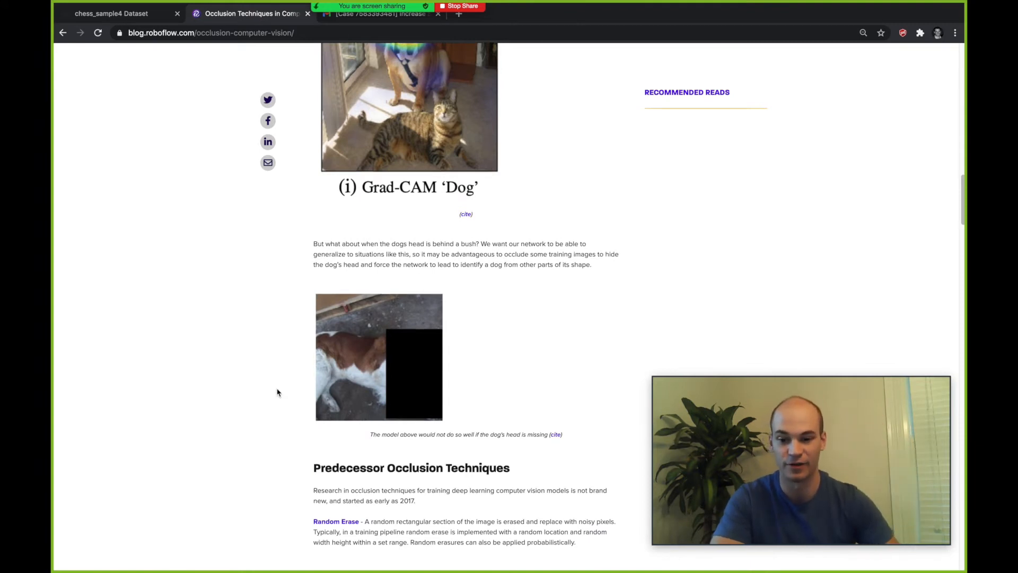
Step: Scroll through the Random Erase and Cutout descriptions and example images
{"action": "scroll", "scroll_direction": "down", "scroll_amount": 3}
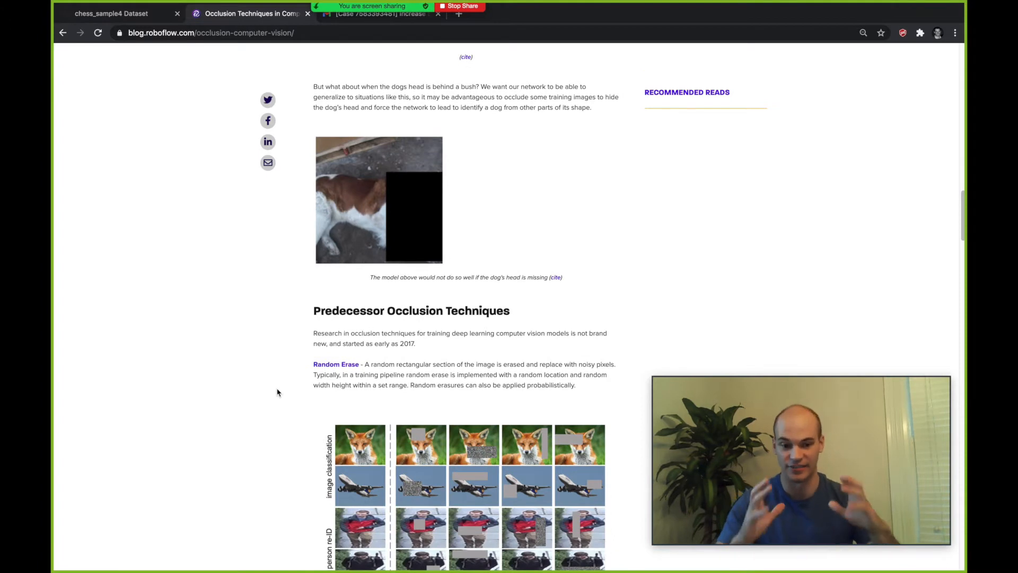
{"action": "scroll", "scroll_direction": "down", "scroll_amount": 3}
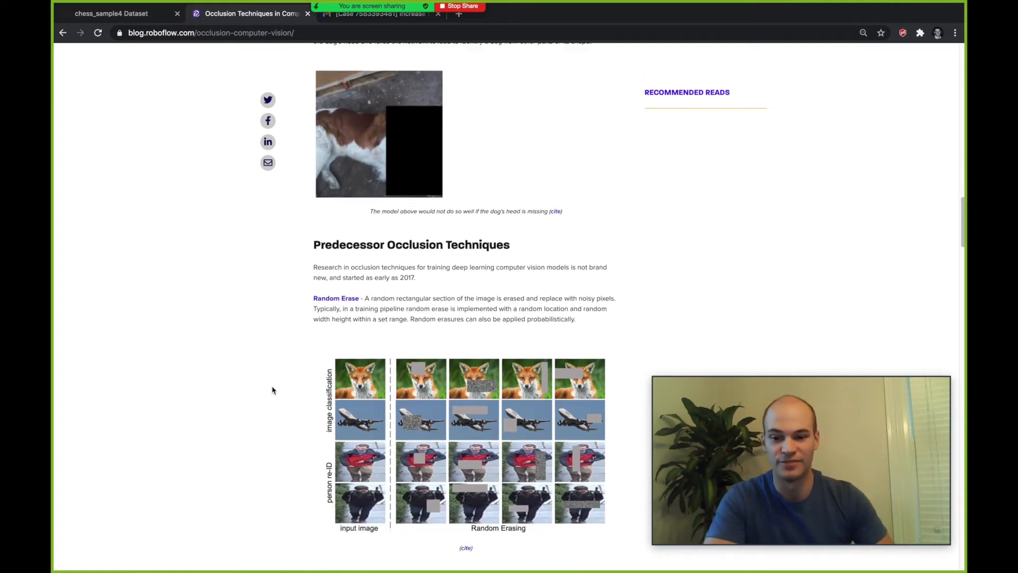
{"action": "scroll", "scroll_direction": "down", "scroll_amount": 3}
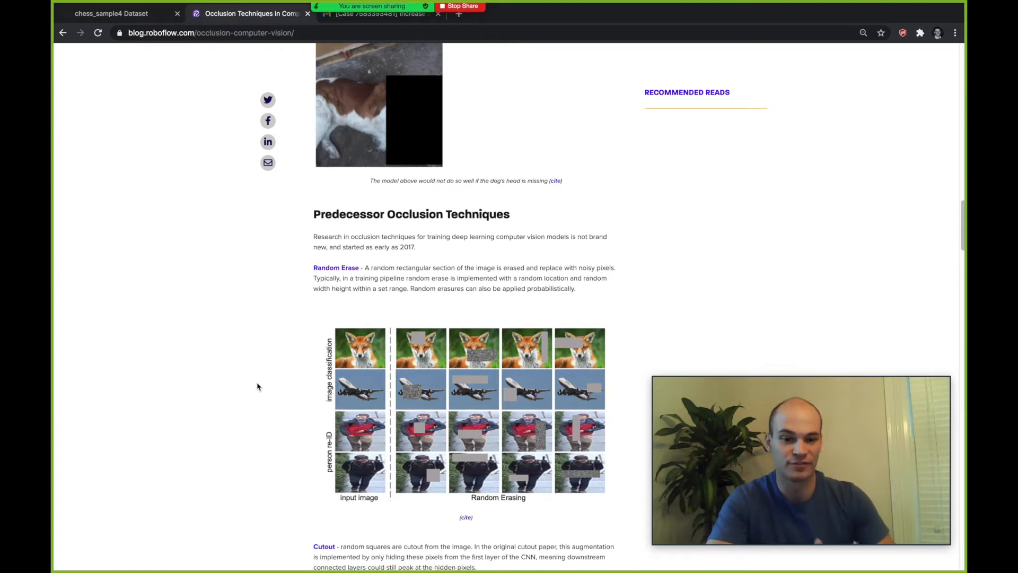
{"action": "scroll", "scroll_direction": "down", "scroll_amount": 3}
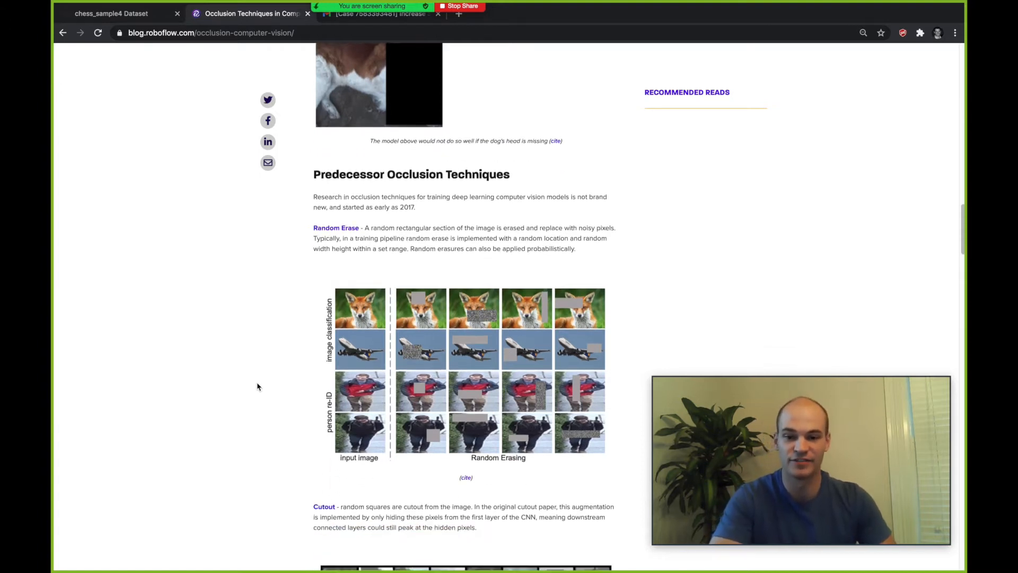
{"action": "mouse_move", "coordinate": [467, 333]}
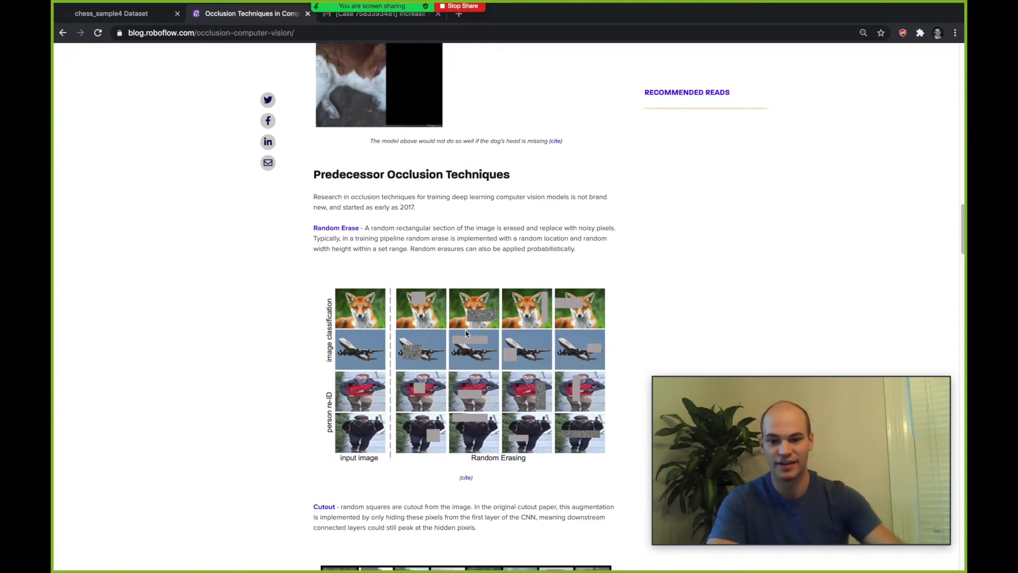
{"action": "scroll", "scroll_direction": "down", "scroll_amount": 3}
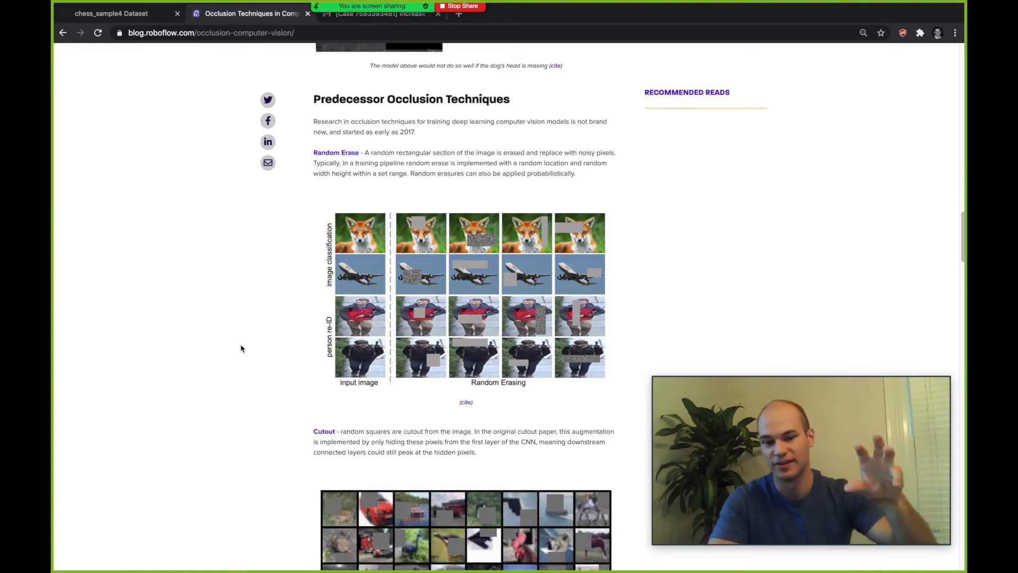
{"action": "scroll", "scroll_direction": "down", "scroll_amount": 3}
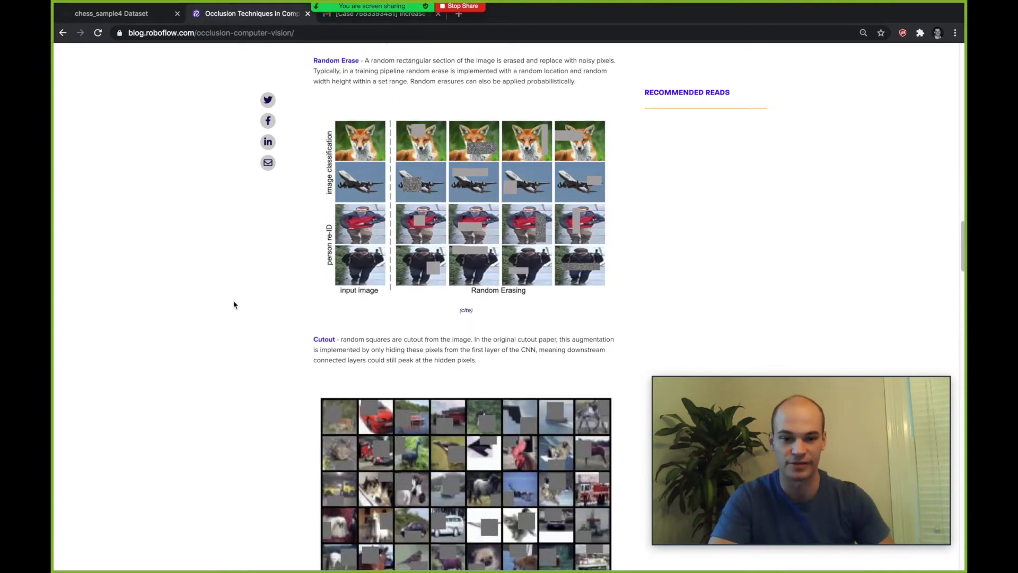
{"action": "scroll", "scroll_direction": "down", "scroll_amount": 3}
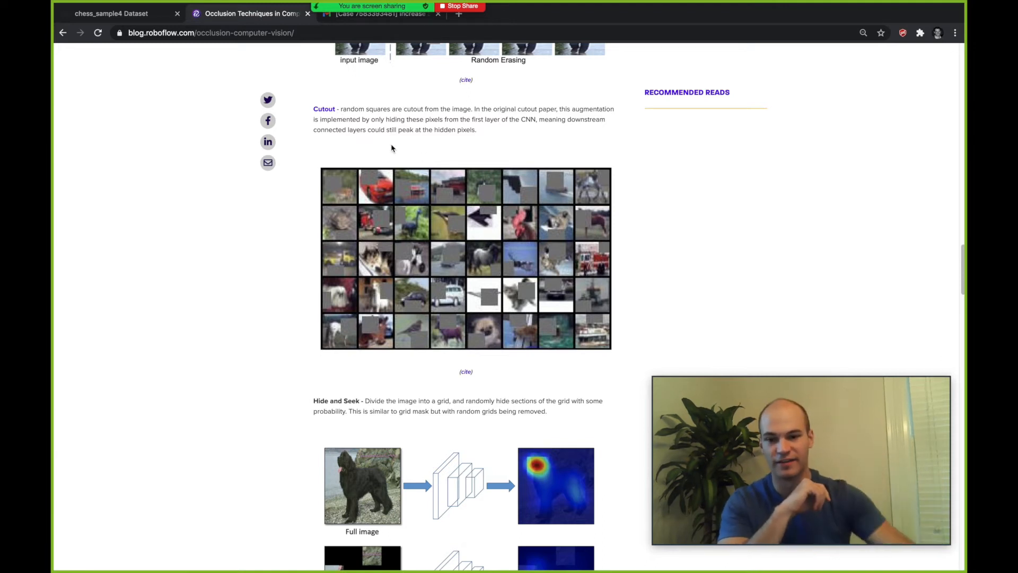
Step: Scroll past Hide and Seek to the Grid Mask figure and 'State of the Art Occlusion Techniques'
{"action": "scroll", "scroll_direction": "down", "scroll_amount": 3}
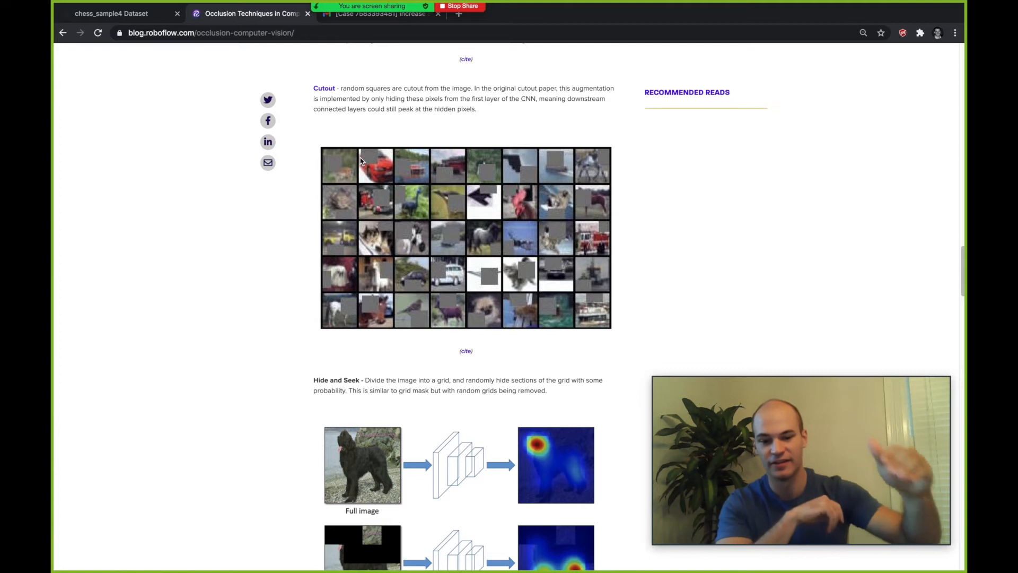
{"action": "scroll", "scroll_direction": "down", "scroll_amount": 3}
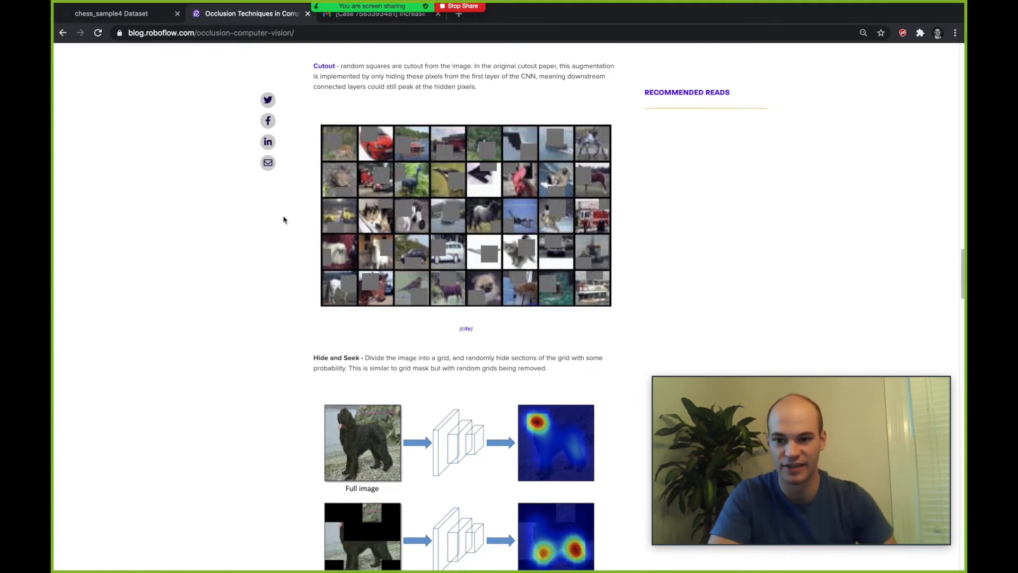
{"action": "scroll", "scroll_direction": "down", "scroll_amount": 3}
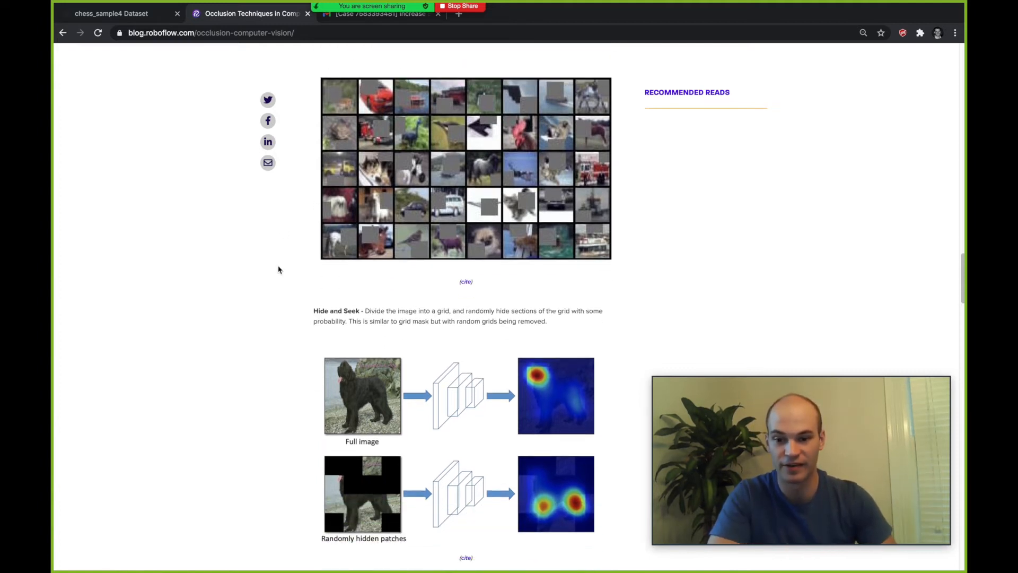
{"action": "scroll", "scroll_direction": "down", "scroll_amount": 3}
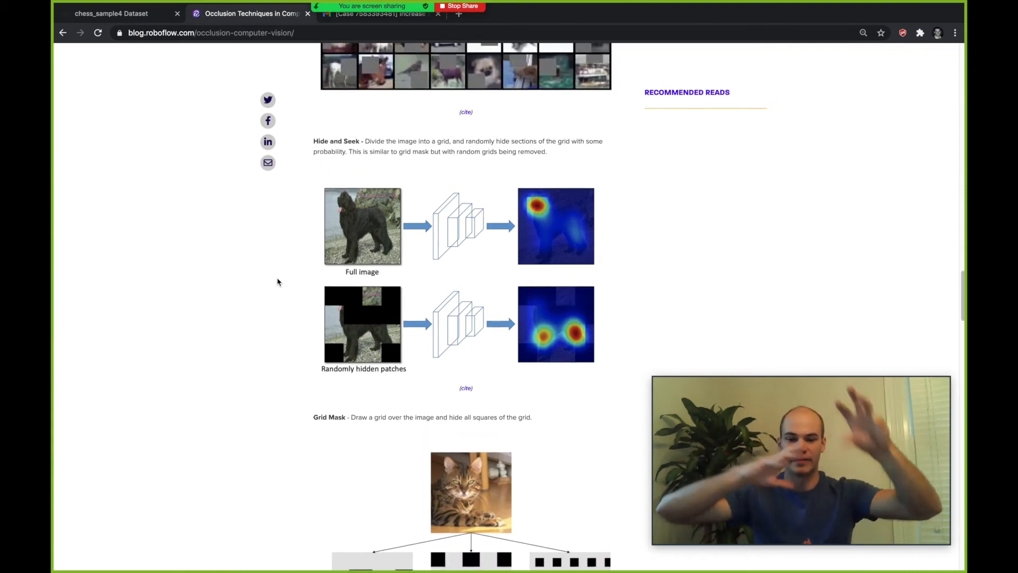
{"action": "scroll", "scroll_direction": "down", "scroll_amount": 3}
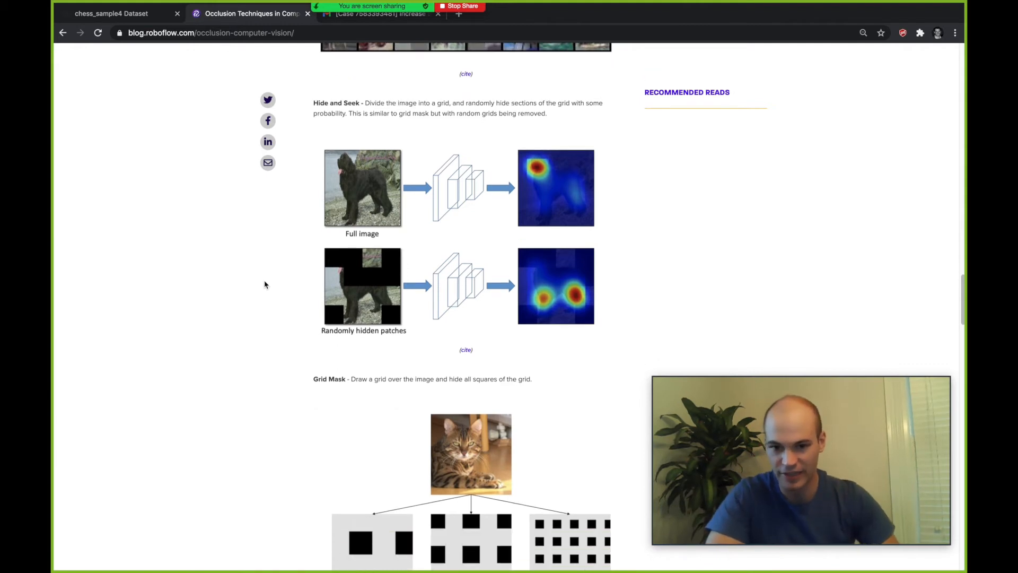
{"action": "scroll", "scroll_direction": "down", "scroll_amount": 3}
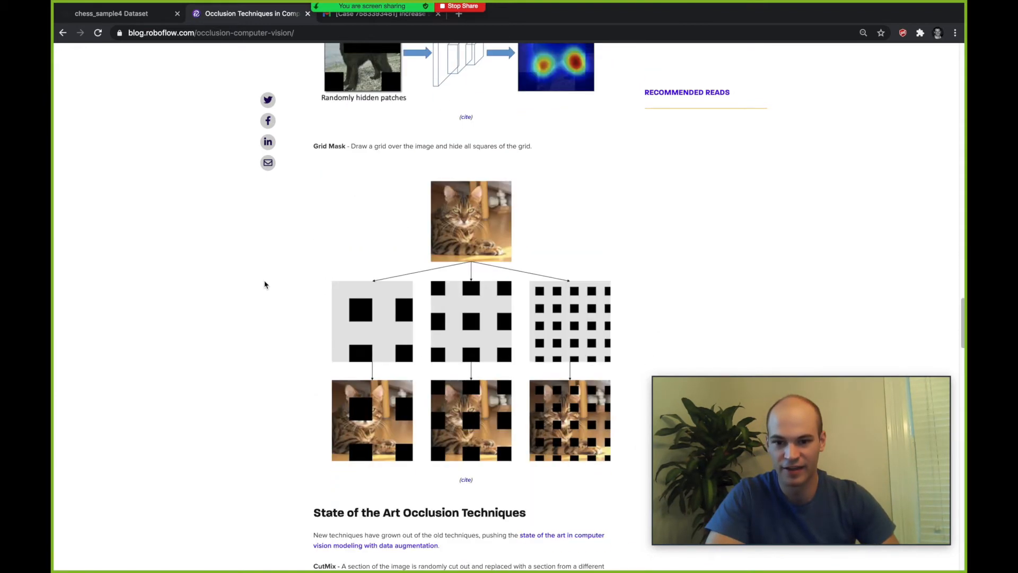
{"action": "scroll", "scroll_direction": "down", "scroll_amount": 3}
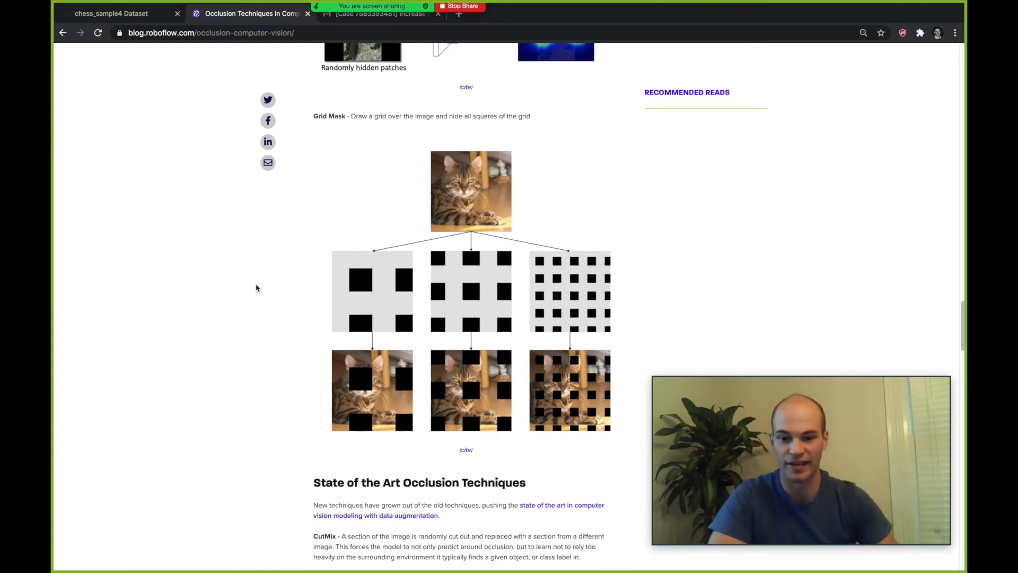
{"action": "scroll", "scroll_direction": "down", "scroll_amount": 3}
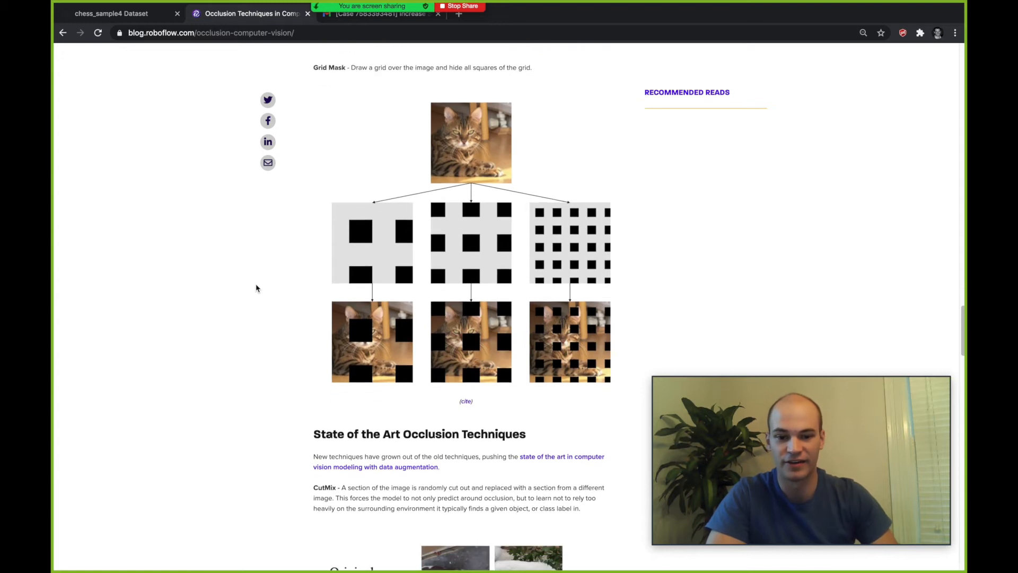
Step: Scroll to the CutMix figure comparing Mixup, Cutout and CutMix, and the Mosaic paragraph
{"action": "scroll", "scroll_direction": "down", "scroll_amount": 3}
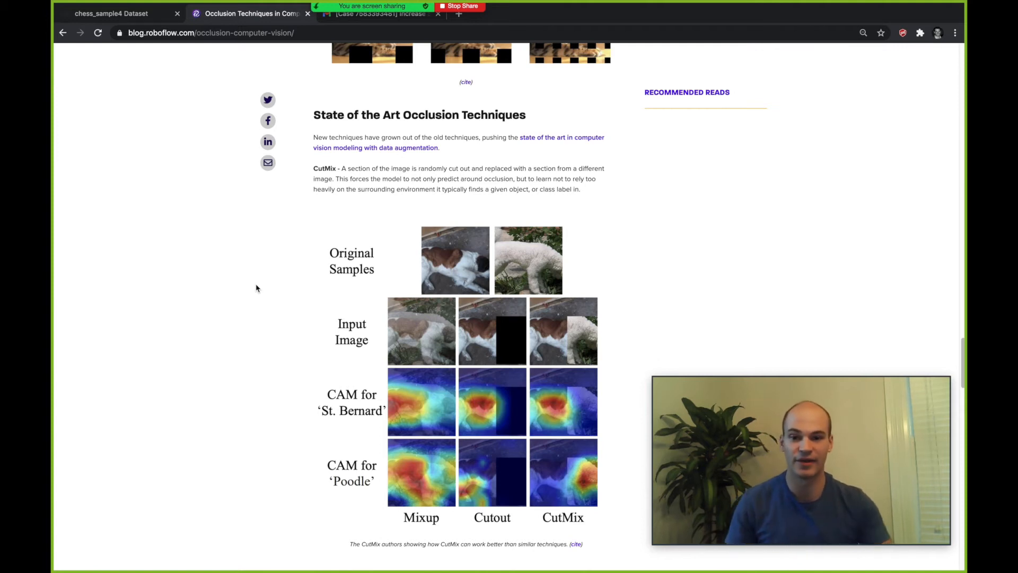
{"action": "scroll", "scroll_direction": "down", "scroll_amount": 3}
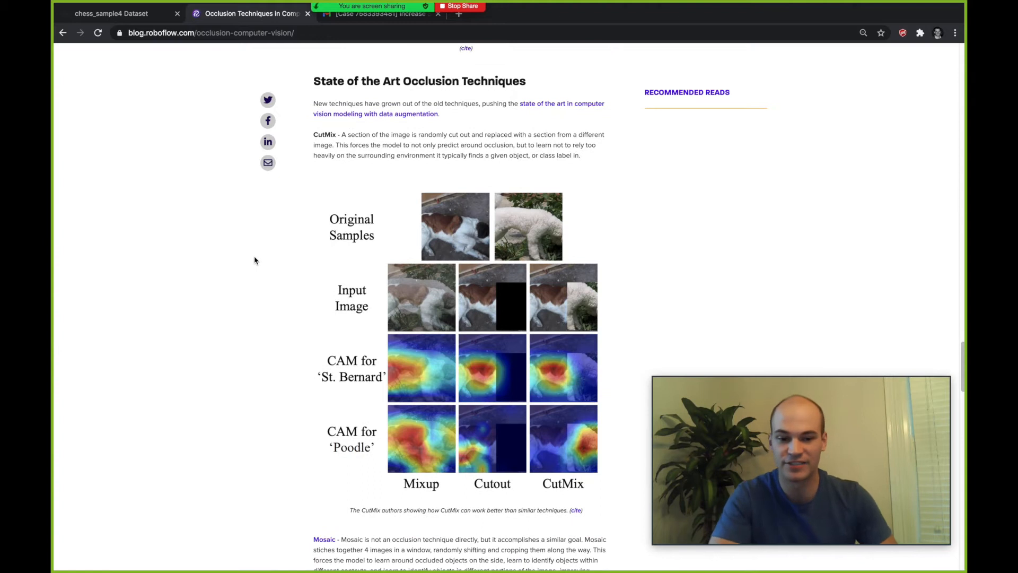
{"action": "scroll", "scroll_direction": "down", "scroll_amount": 3}
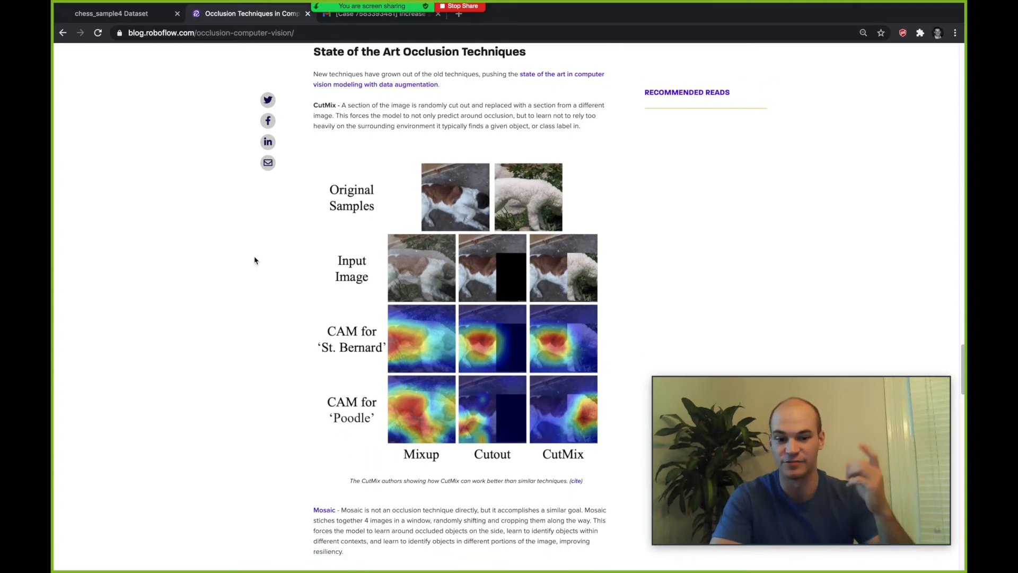
{"action": "scroll", "scroll_direction": "down", "scroll_amount": 3}
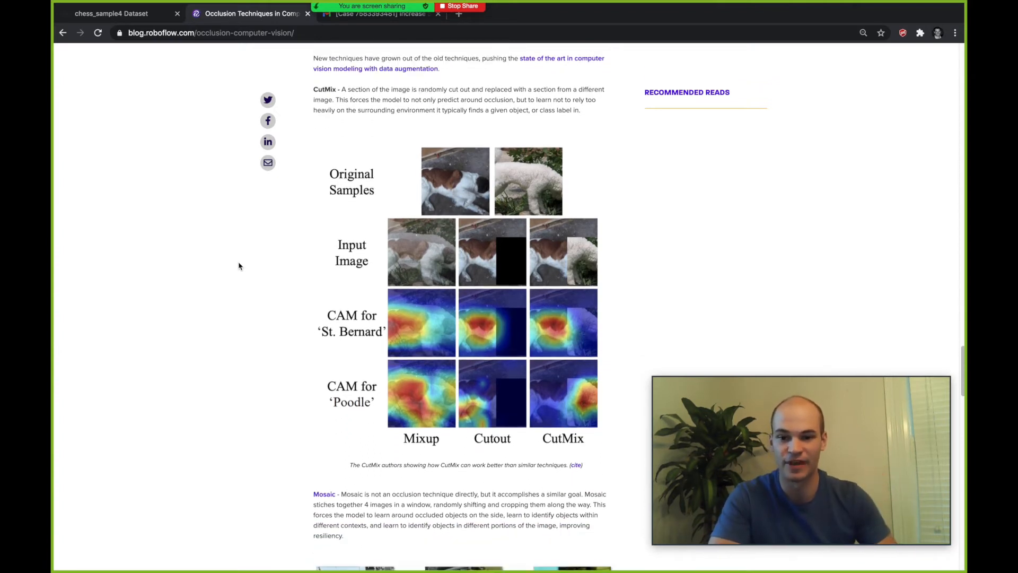
{"action": "scroll", "scroll_direction": "down", "scroll_amount": 3}
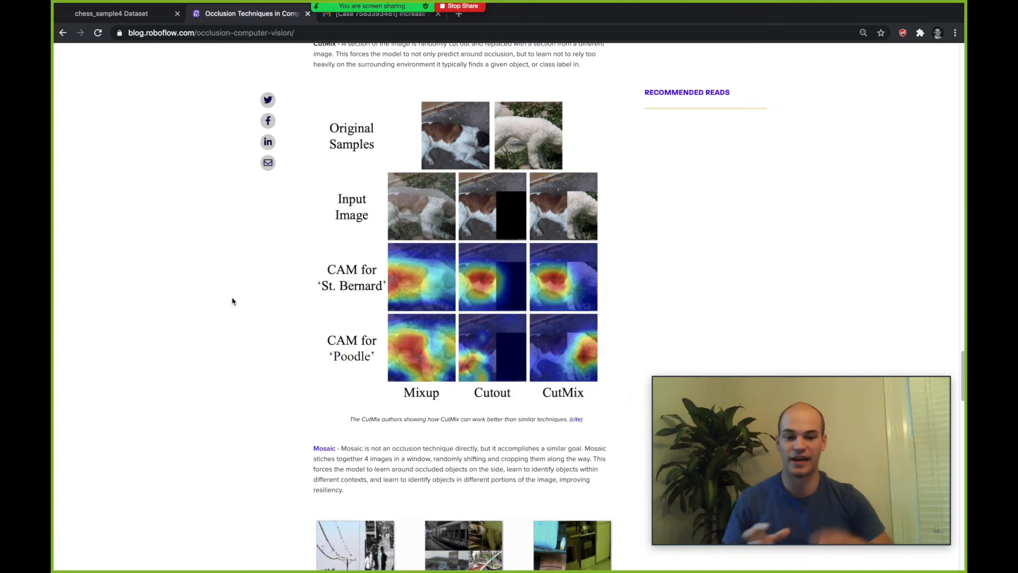
{"action": "scroll", "scroll_direction": "down", "scroll_amount": 3}
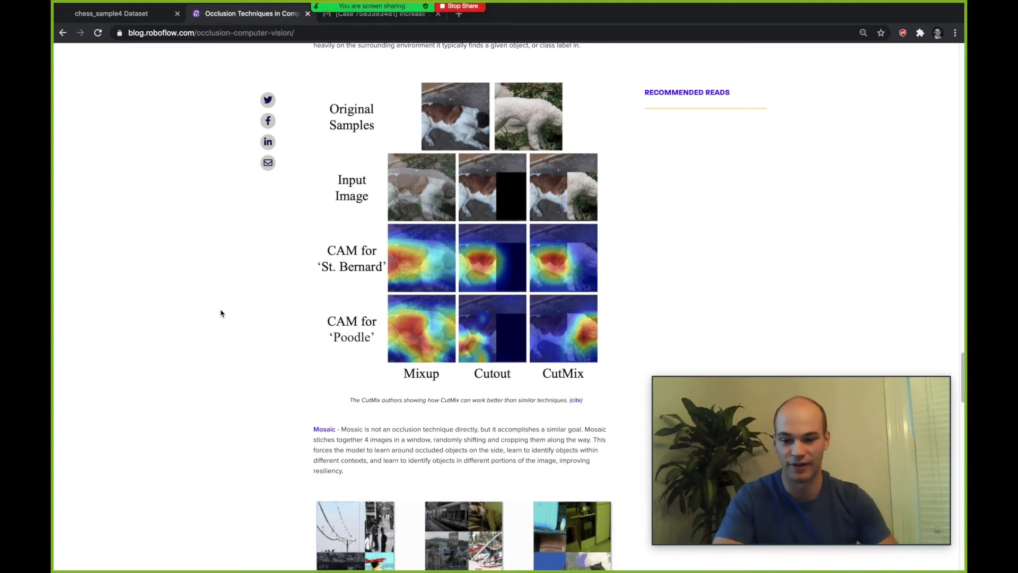
Step: Scroll through the Mosaic description and its image grid
{"action": "scroll", "scroll_direction": "down", "scroll_amount": 3}
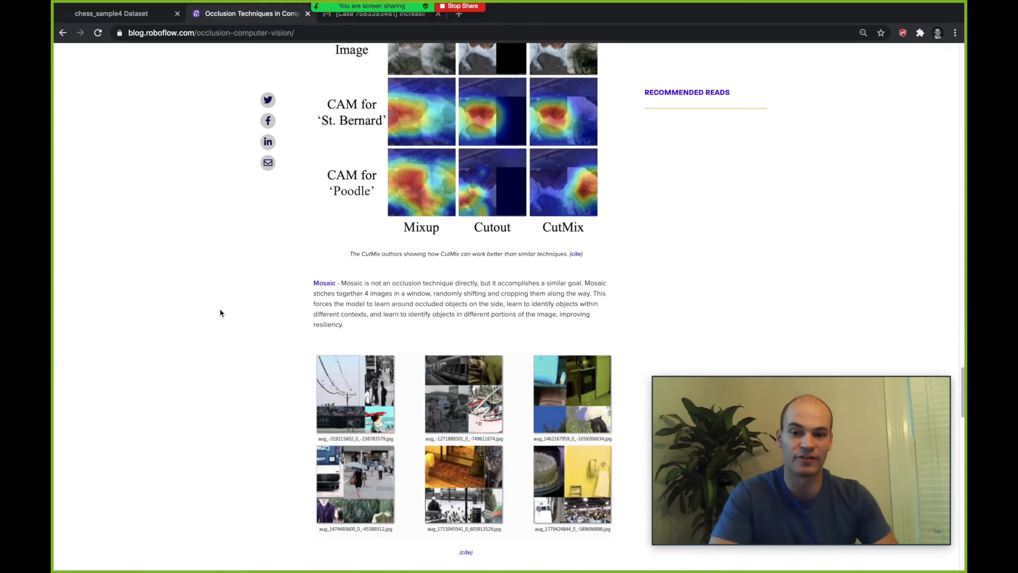
{"action": "scroll", "scroll_direction": "down", "scroll_amount": 3}
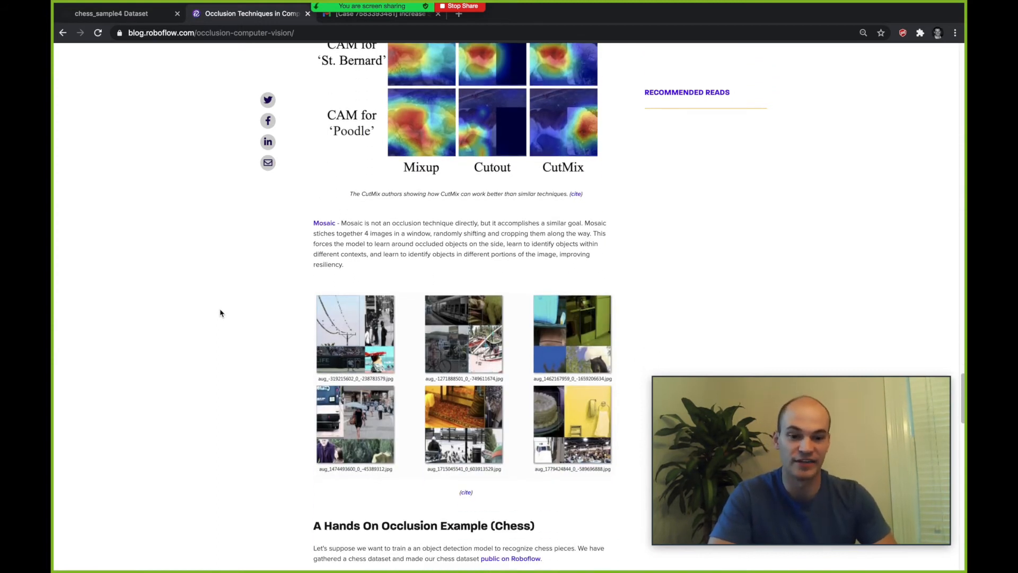
{"action": "scroll", "scroll_direction": "down", "scroll_amount": 3}
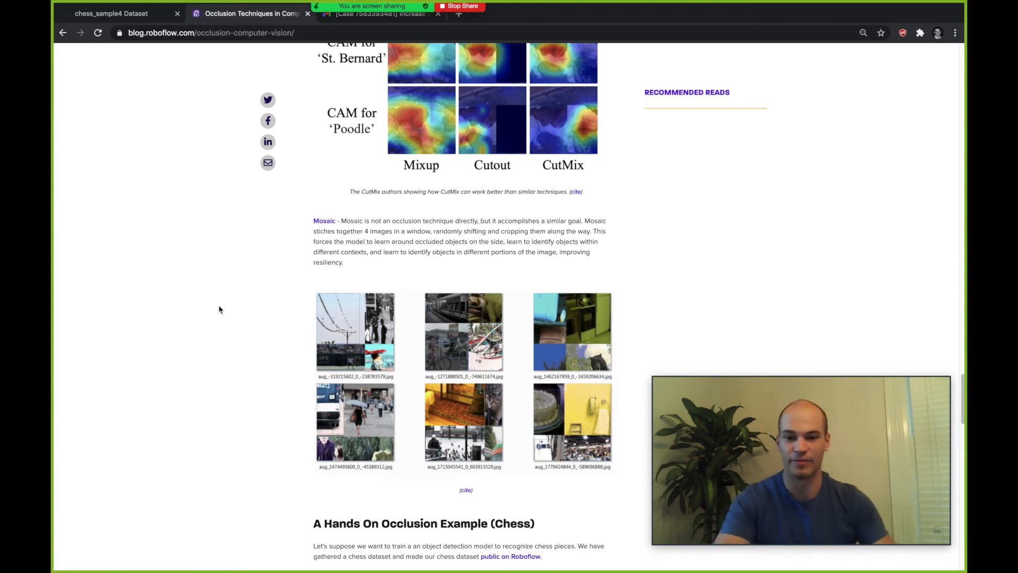
{"action": "scroll", "scroll_direction": "down", "scroll_amount": 3}
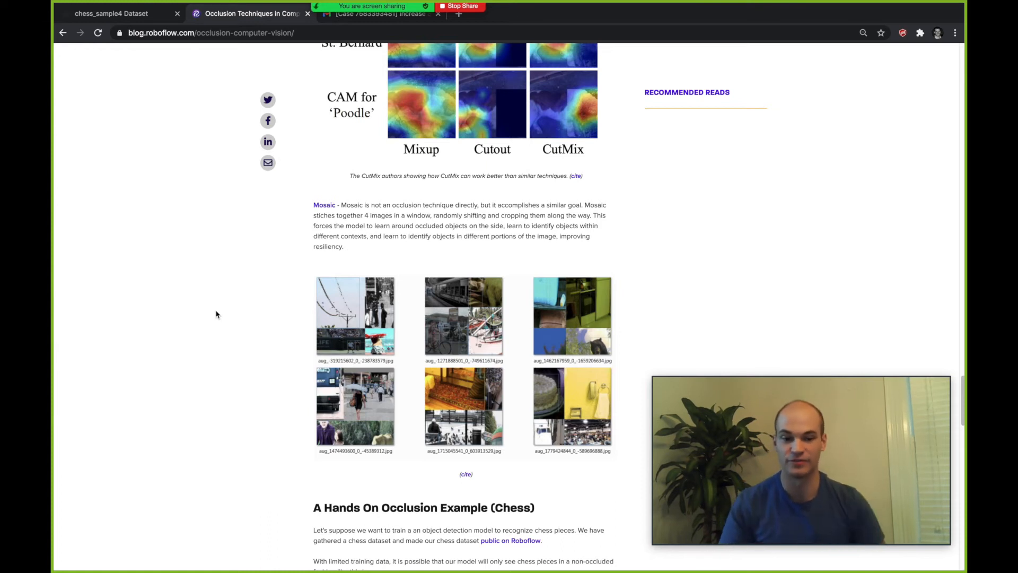
{"action": "scroll", "scroll_direction": "down", "scroll_amount": 3}
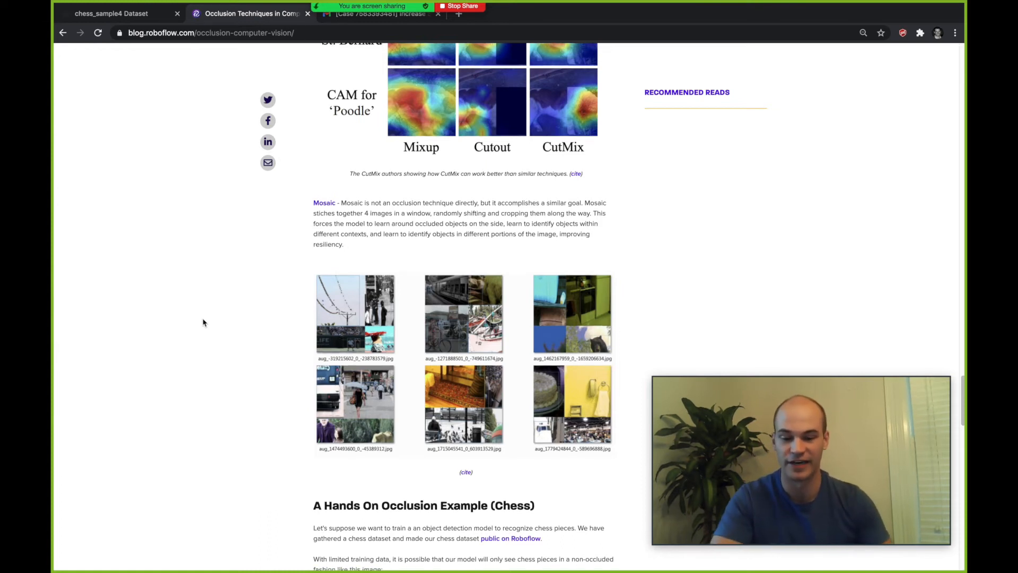
{"action": "scroll", "scroll_direction": "down", "scroll_amount": 3}
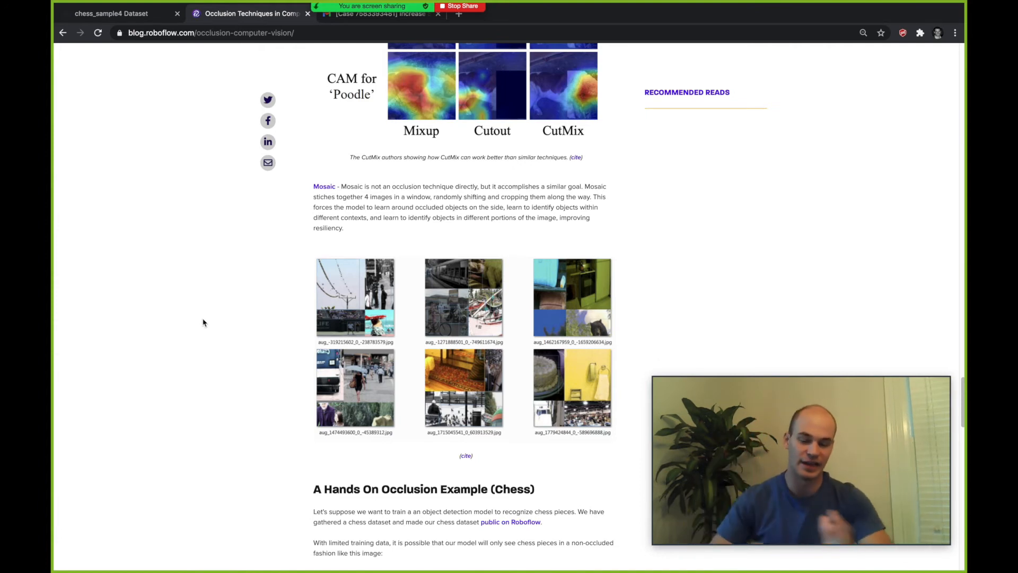
Step: Scroll to 'A Hands On Occlusion Example (Chess)' and its non-occluded chessboard training image
{"action": "scroll", "scroll_direction": "down", "scroll_amount": 3}
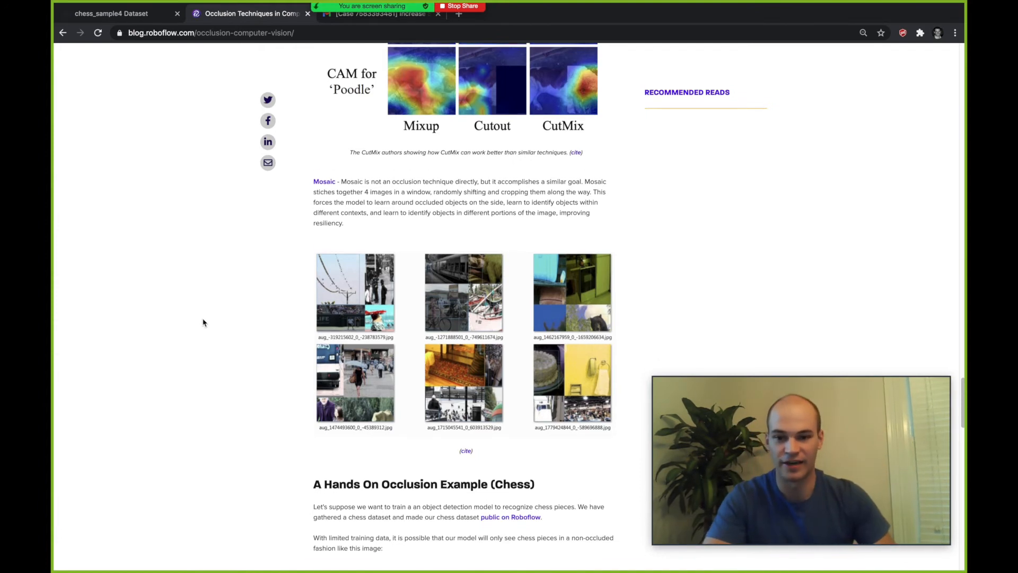
{"action": "scroll", "scroll_direction": "down", "scroll_amount": 3}
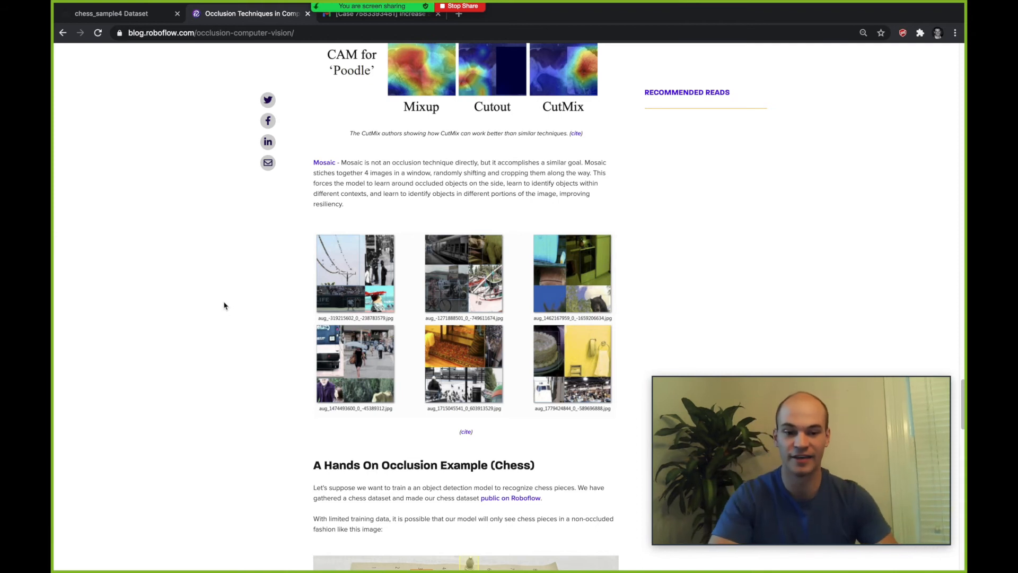
{"action": "scroll", "scroll_direction": "down", "scroll_amount": 3}
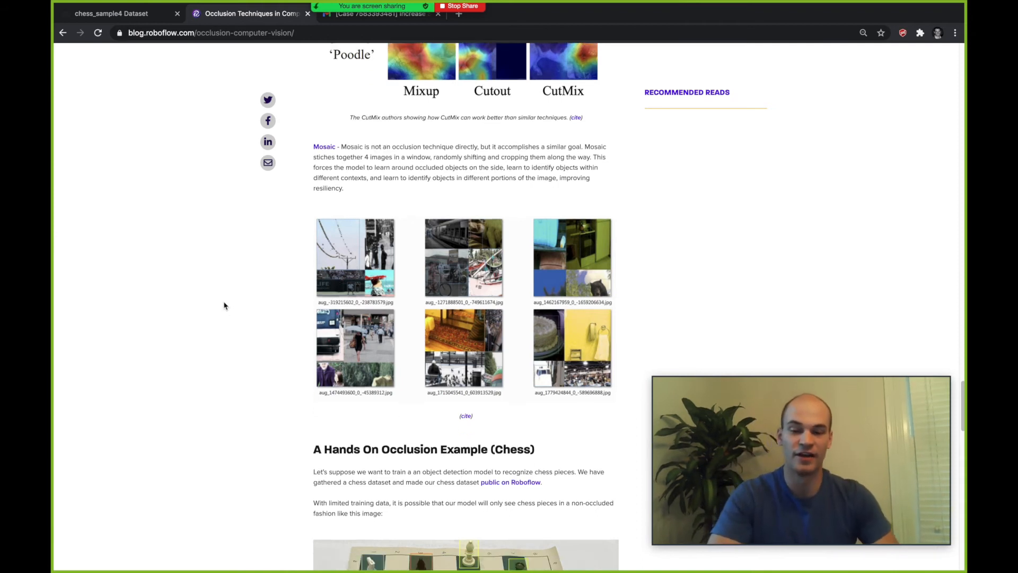
{"action": "scroll", "scroll_direction": "down", "scroll_amount": 3}
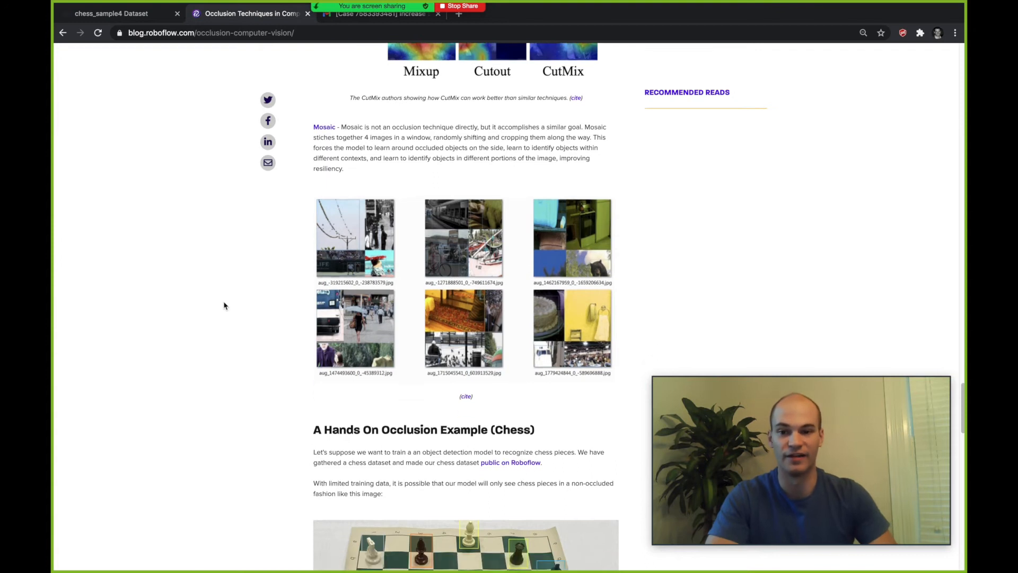
{"action": "scroll", "scroll_direction": "down", "scroll_amount": 3}
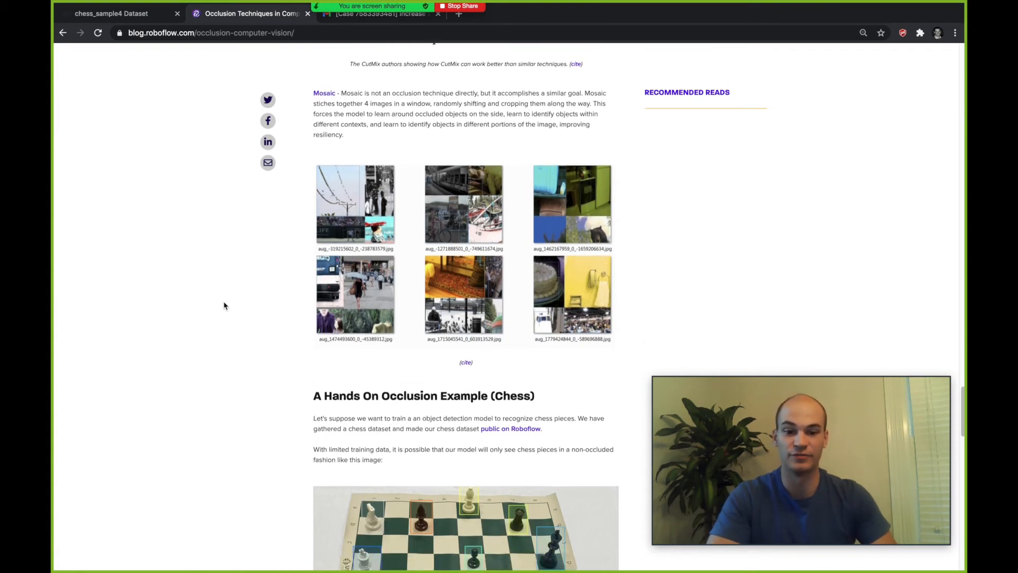
{"action": "scroll", "scroll_direction": "down", "scroll_amount": 3}
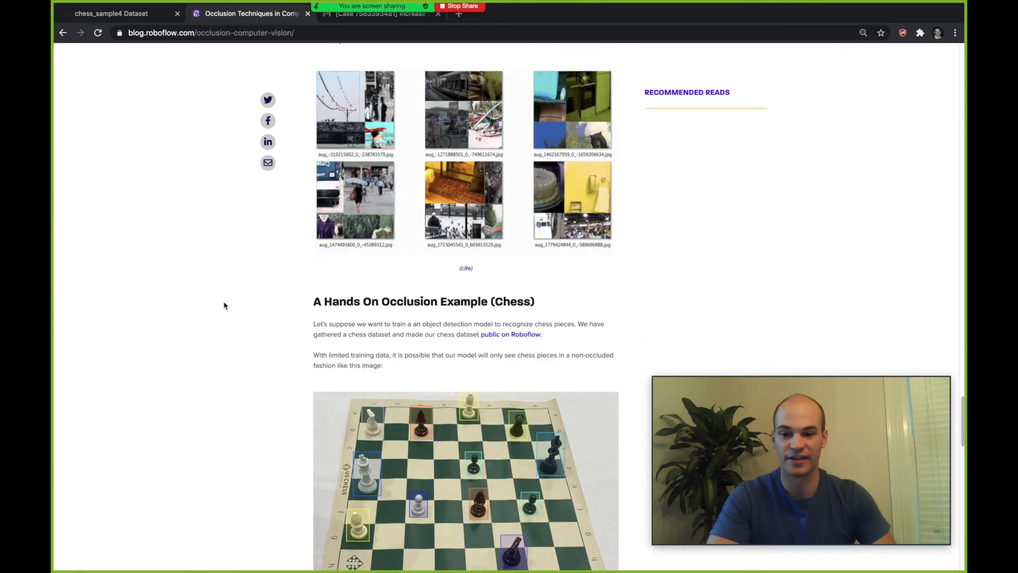
{"action": "scroll", "scroll_direction": "down", "scroll_amount": 3}
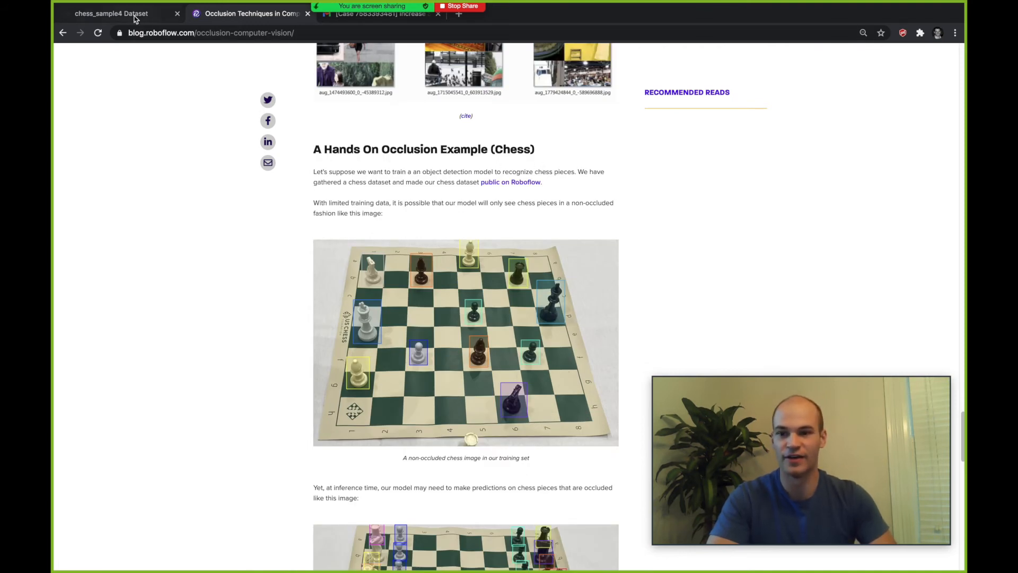
Step: Switch to the chess_sample4 Dataset browser tab showing its 12 images and train/valid/test split
{"action": "left_click", "coordinate": [121, 14]}
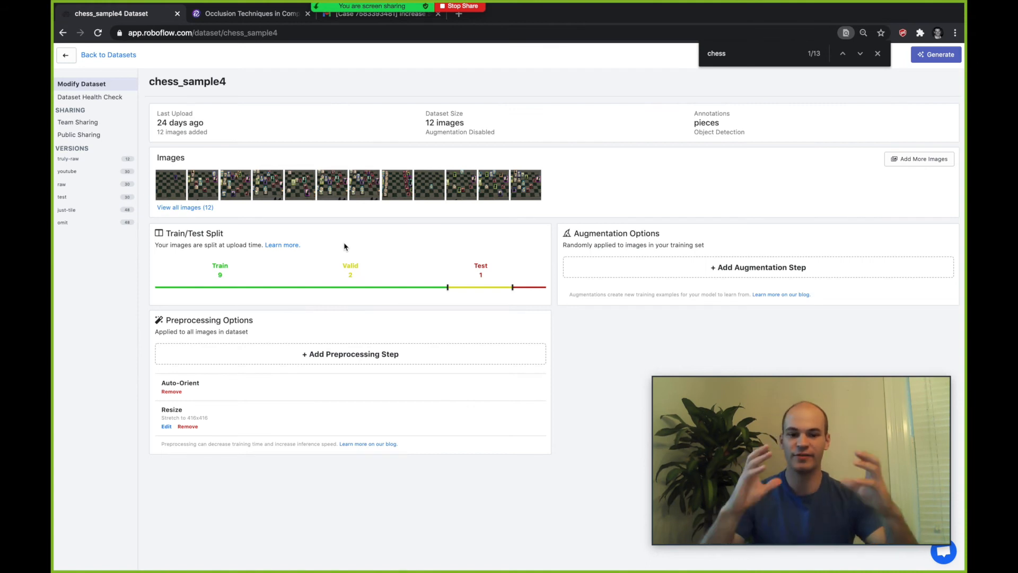
{"action": "mouse_move", "coordinate": [326, 225]}
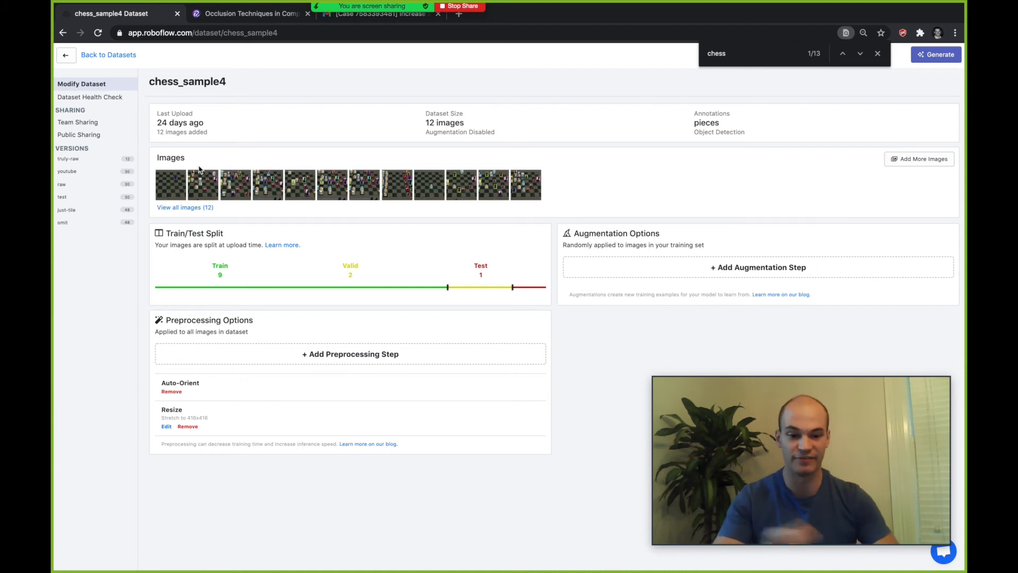
{"action": "mouse_move", "coordinate": [236, 195]}
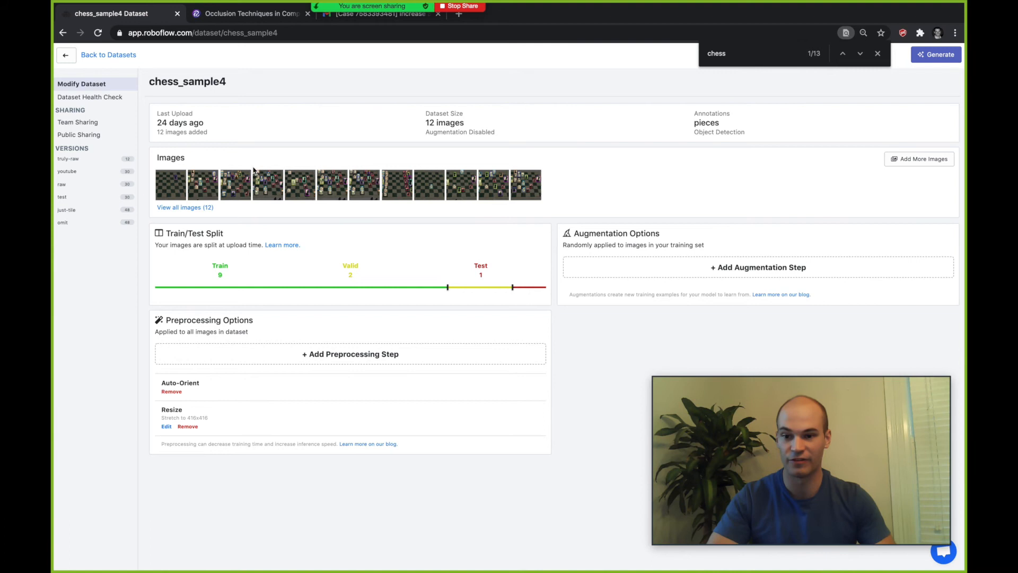
Step: Open a chess_sample4 image thumbnail in the annotation viewer to see its labelled piece boxes
{"action": "left_click", "coordinate": [171, 185]}
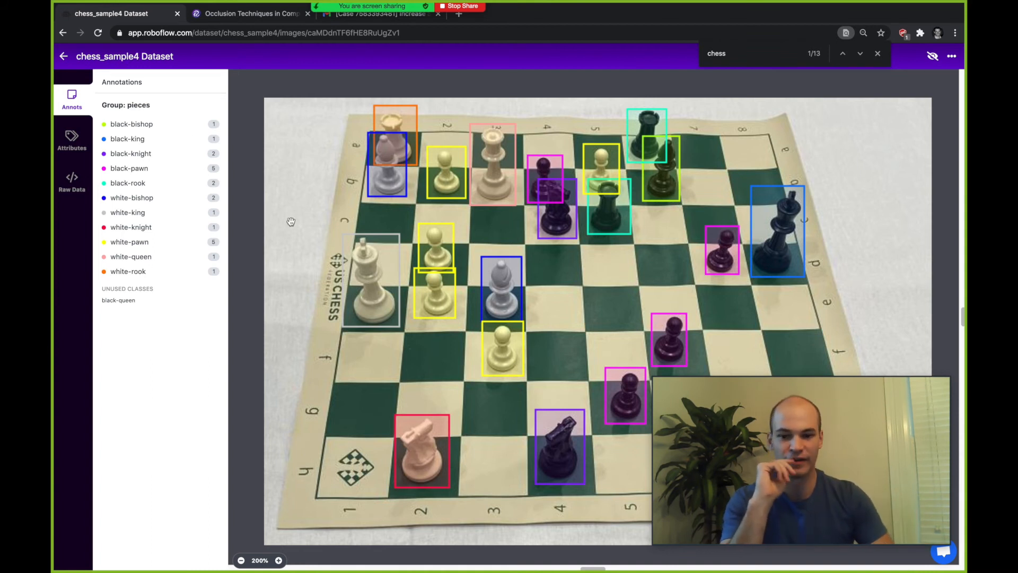
{"action": "mouse_move", "coordinate": [405, 331]}
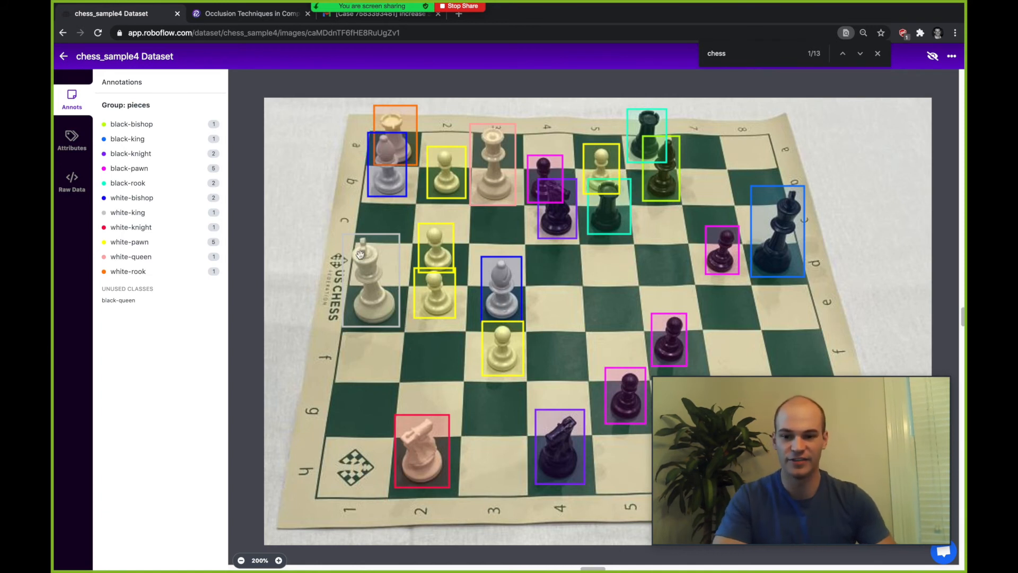
{"action": "mouse_move", "coordinate": [348, 261]}
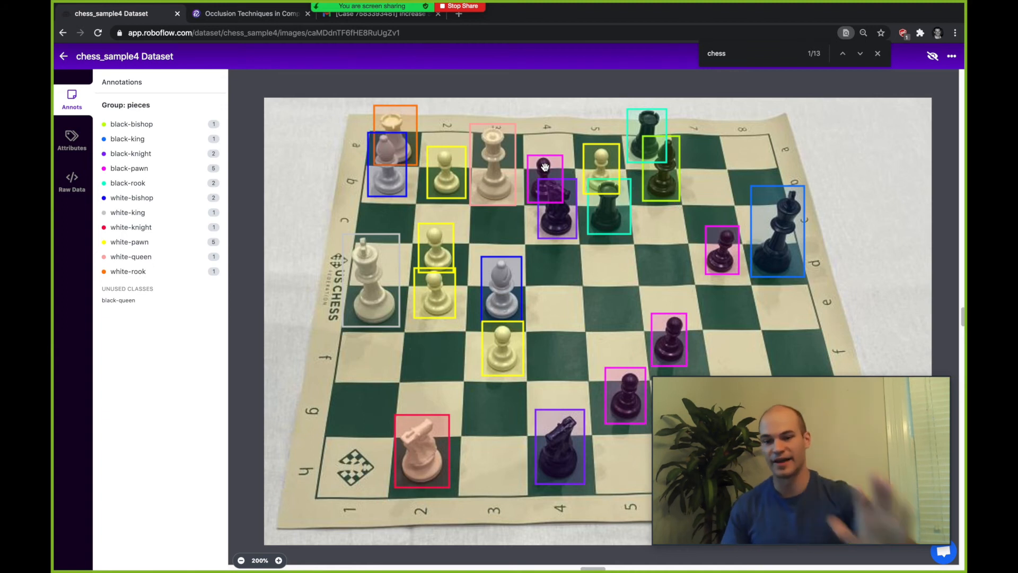
{"action": "mouse_move", "coordinate": [521, 193]}
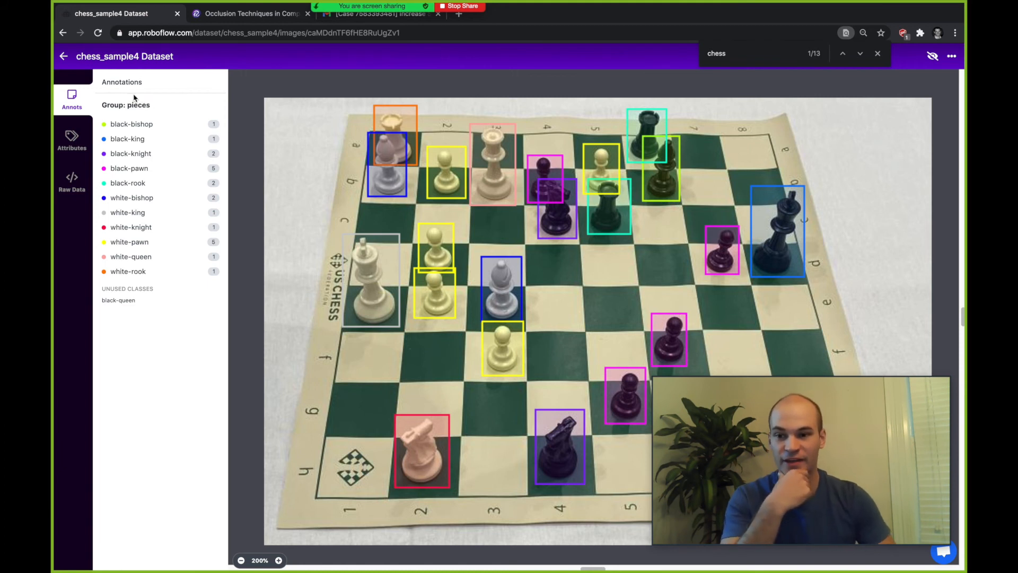
Step: Go back to the chess_sample4 dataset page and start adding an augmentation step
{"action": "left_click", "coordinate": [66, 56]}
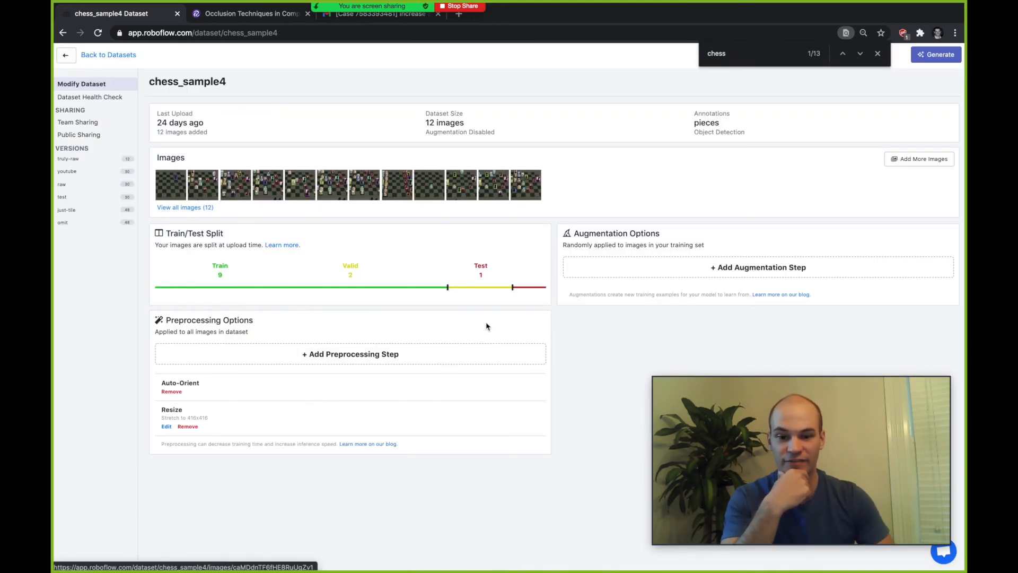
{"action": "mouse_move", "coordinate": [492, 320]}
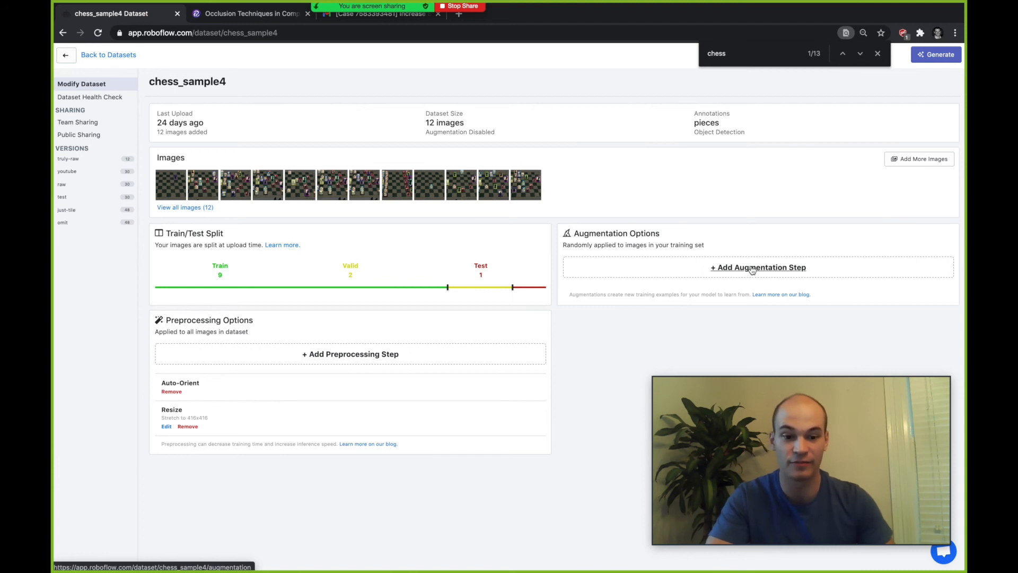
{"action": "left_click", "coordinate": [758, 267]}
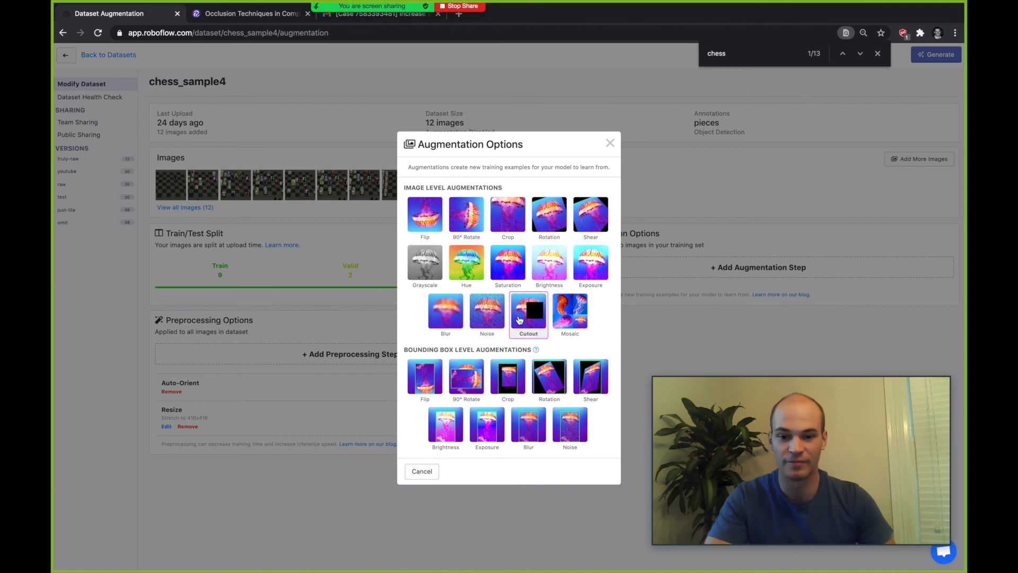
Step: Choose the Cutout augmentation and set it to 8 cutouts of 17% image size each
{"action": "left_click", "coordinate": [528, 314]}
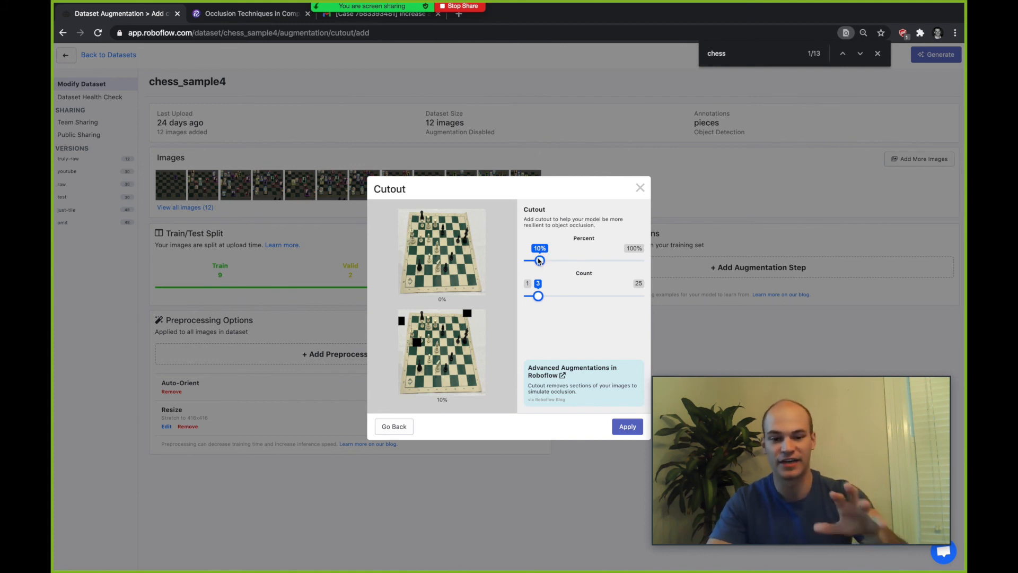
{"action": "mouse_move", "coordinate": [579, 295]}
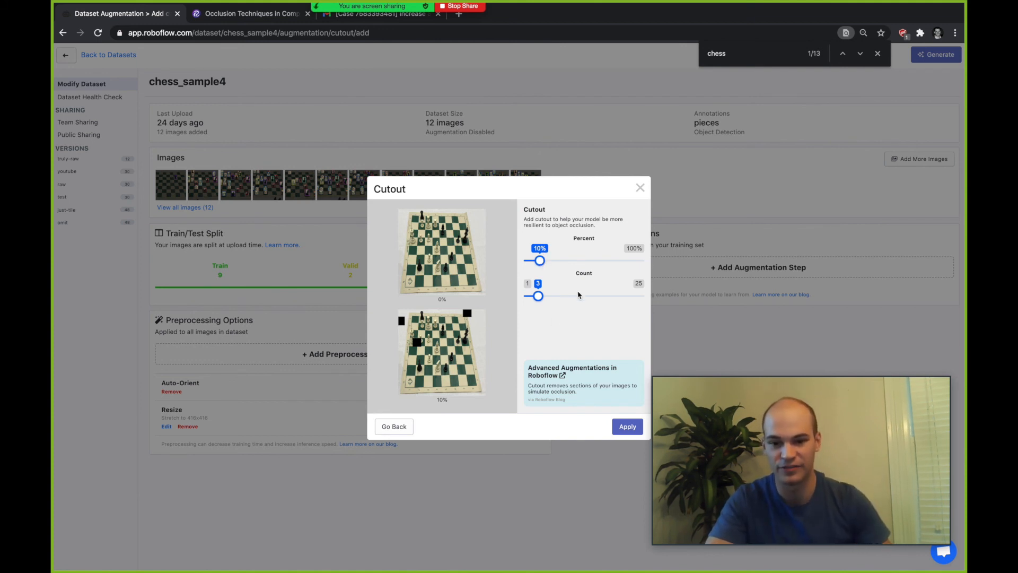
{"action": "left_click_drag", "start_coordinate": [538, 296], "coordinate": [552, 296]}
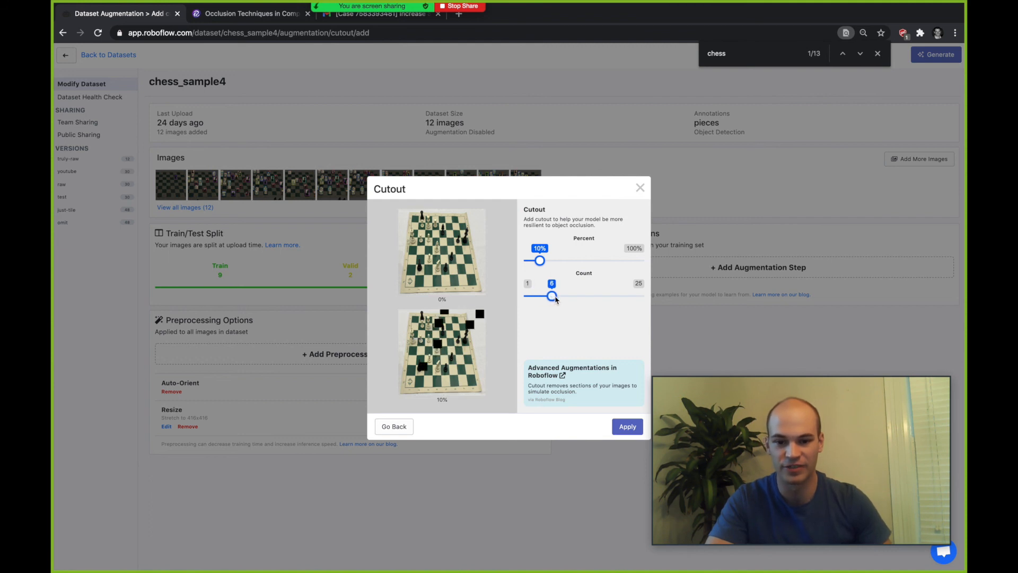
{"action": "left_click_drag", "start_coordinate": [551, 296], "coordinate": [537, 296]}
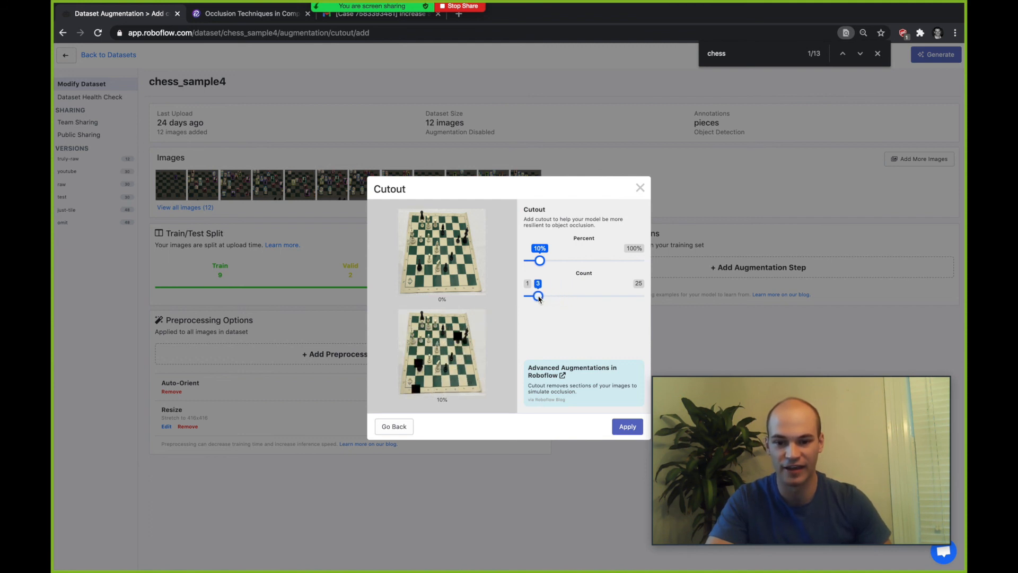
{"action": "left_click_drag", "start_coordinate": [538, 296], "coordinate": [571, 296]}
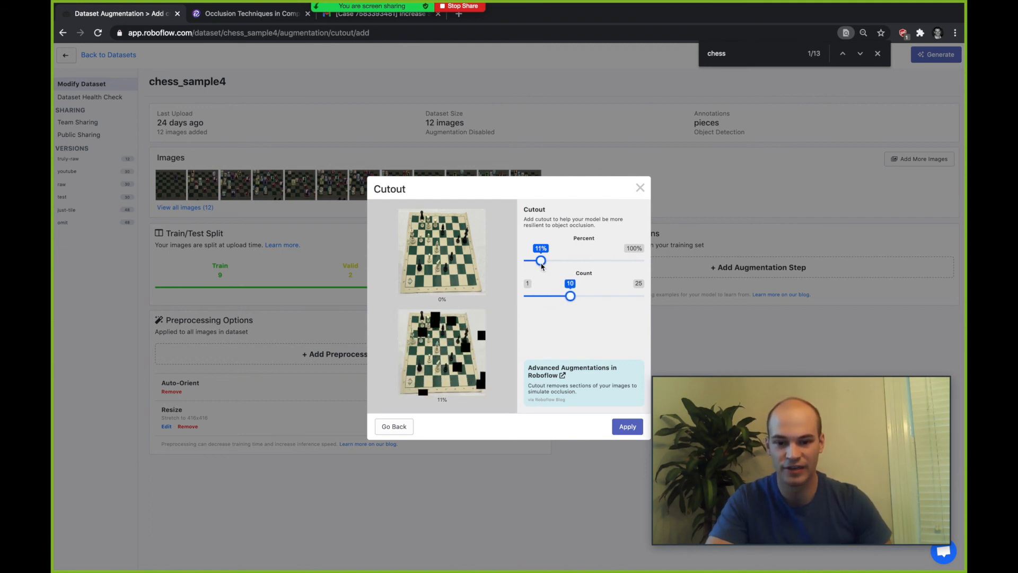
{"action": "left_click_drag", "start_coordinate": [540, 260], "coordinate": [548, 260]}
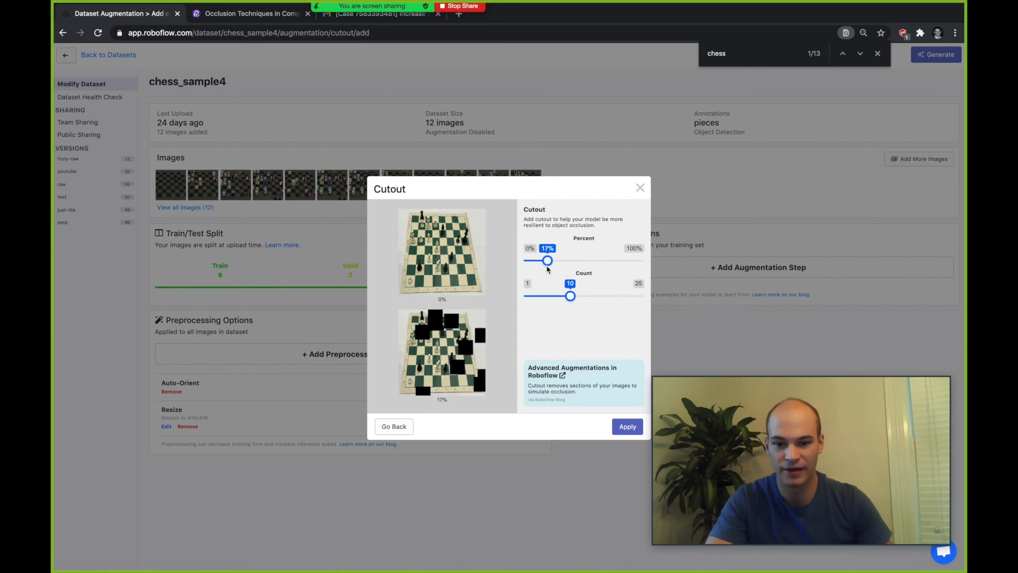
{"action": "left_click_drag", "start_coordinate": [570, 296], "coordinate": [574, 296]}
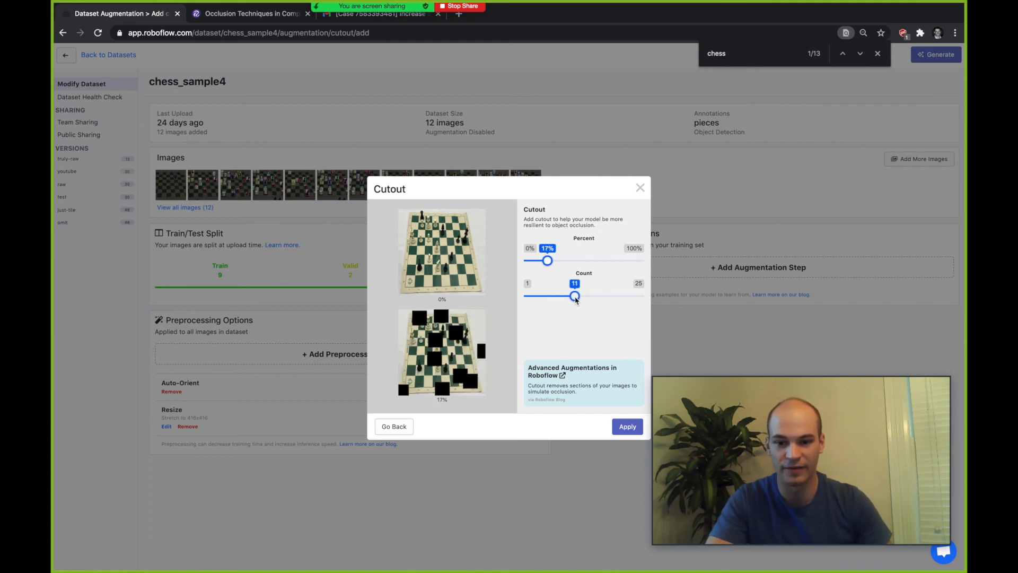
{"action": "left_click_drag", "start_coordinate": [573, 296], "coordinate": [561, 296]}
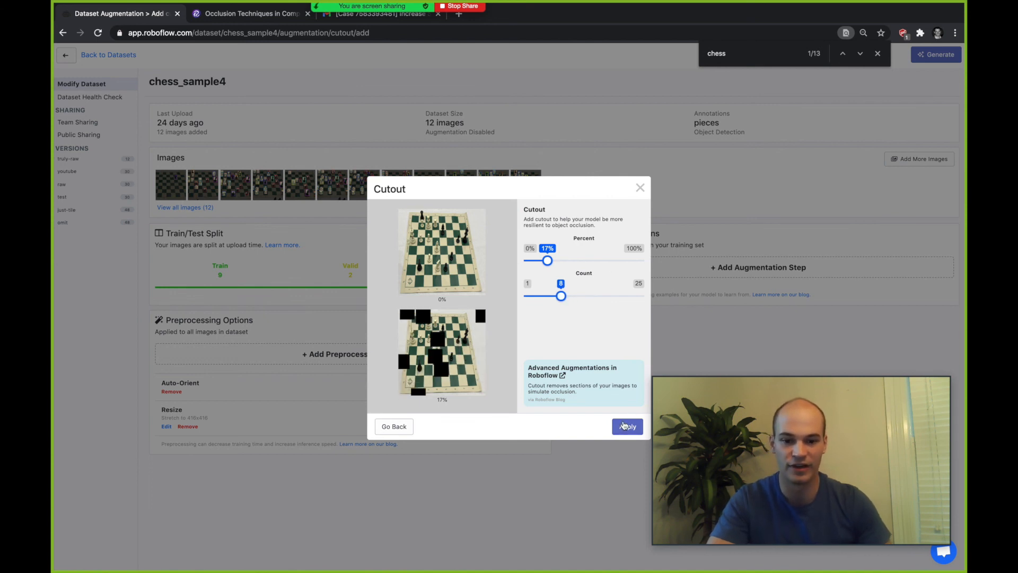
Step: Apply the Cutout augmentation and generate a new dataset version named 'occluded'
{"action": "left_click", "coordinate": [627, 427]}
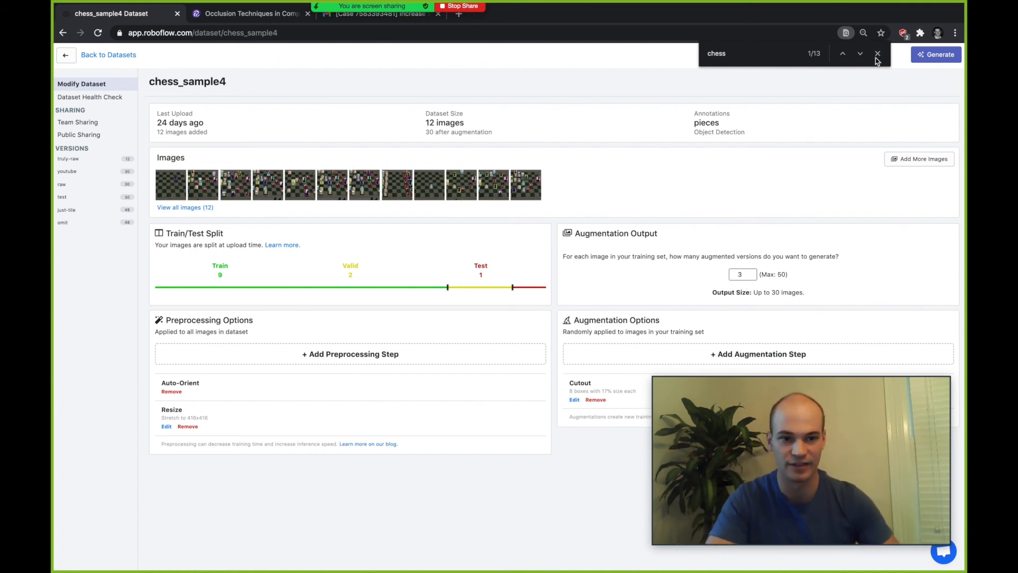
{"action": "left_click", "coordinate": [937, 54]}
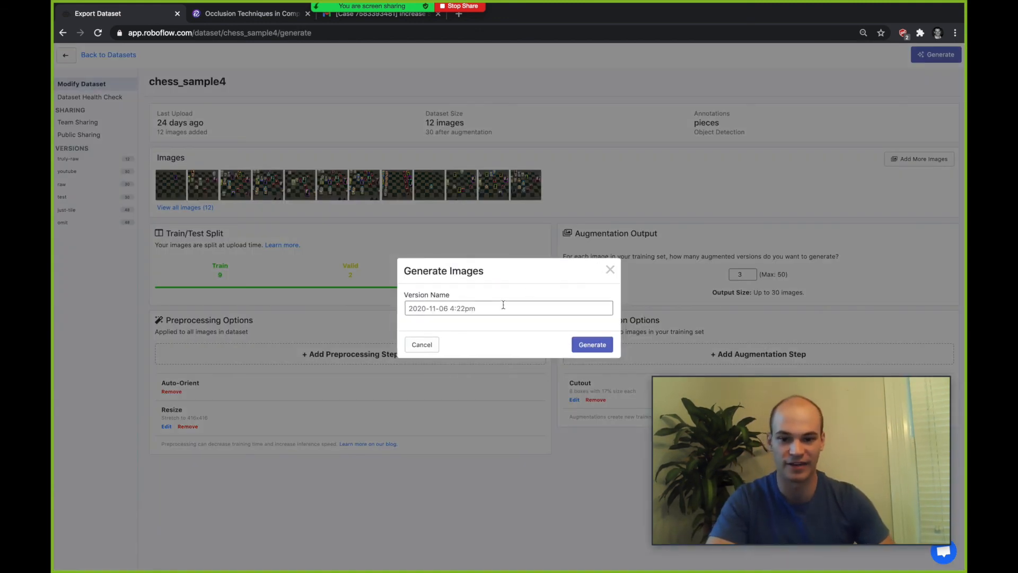
{"action": "left_click", "coordinate": [508, 307]}
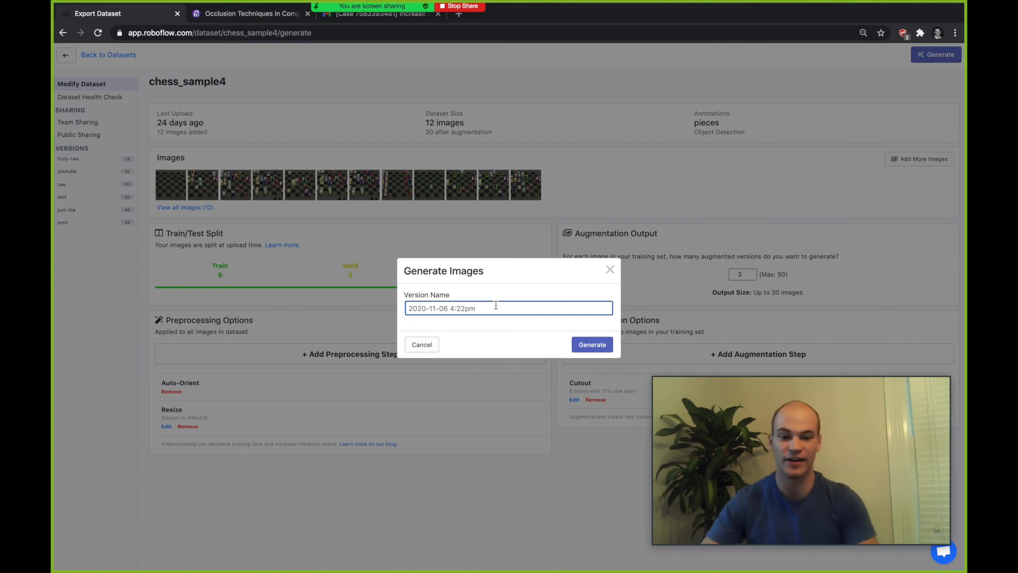
{"action": "type", "text": "occluded"}
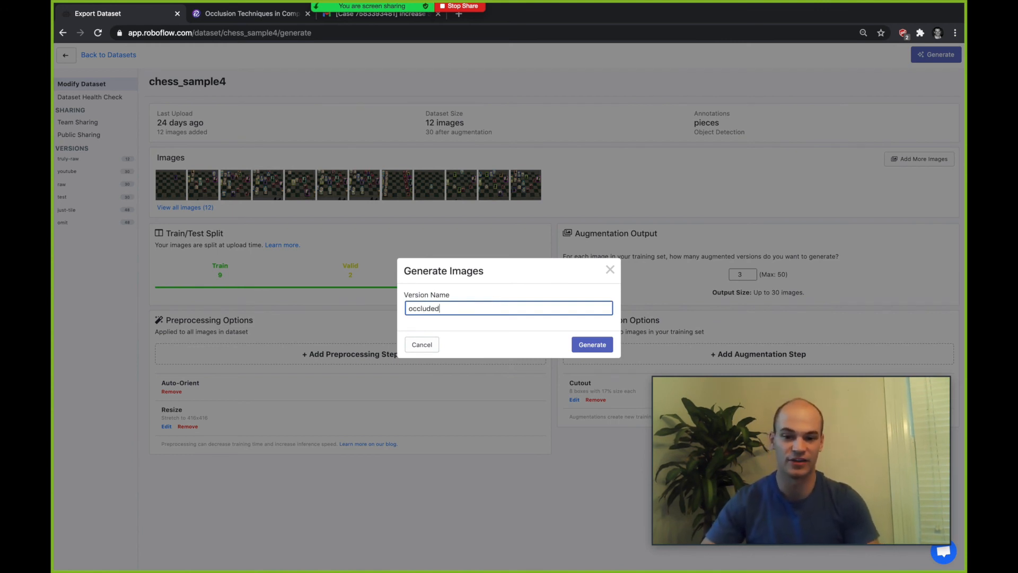
{"action": "left_click", "coordinate": [592, 343]}
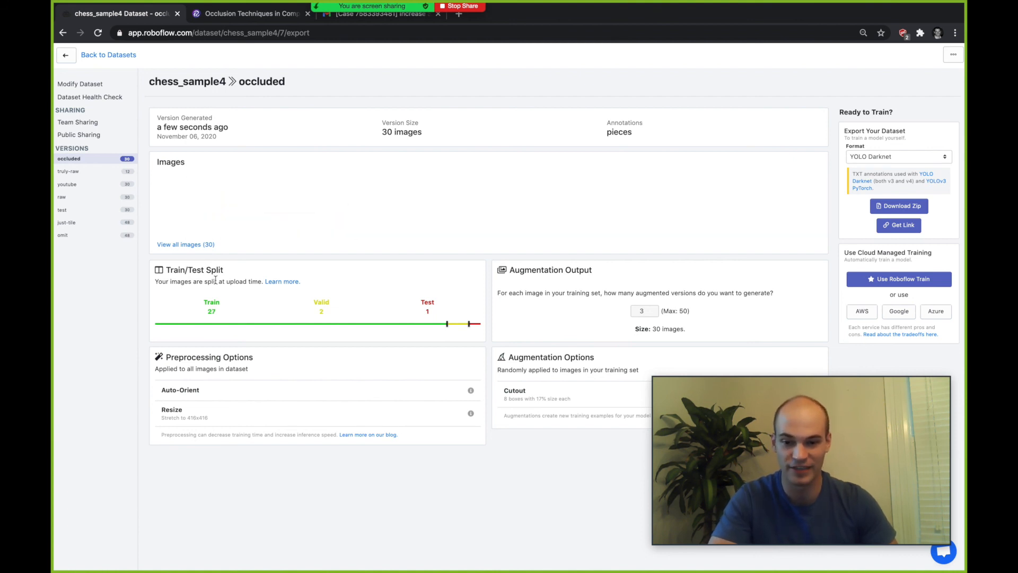
{"action": "left_click", "coordinate": [900, 206]}
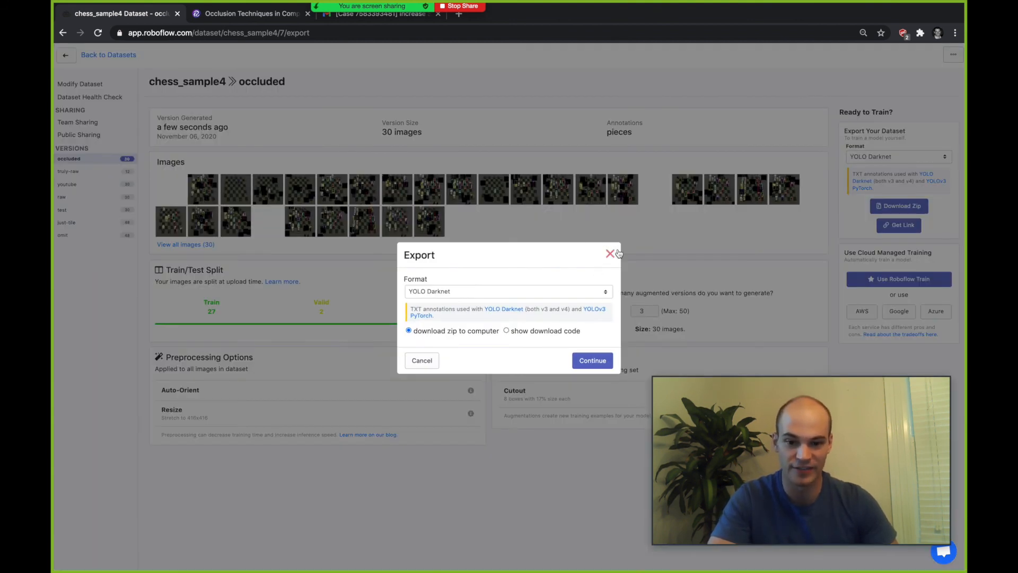
{"action": "left_click", "coordinate": [508, 290]}
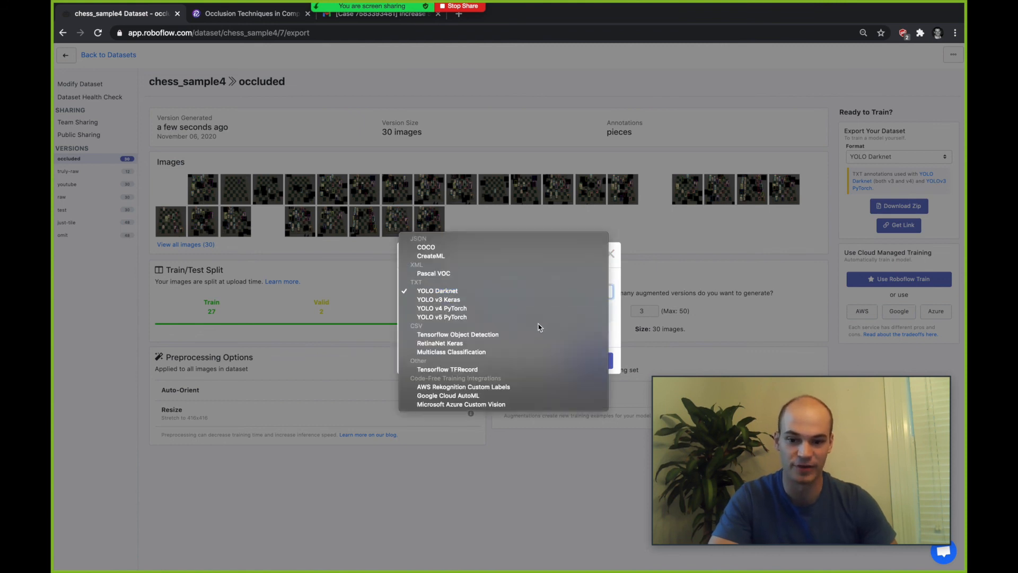
{"action": "left_click", "coordinate": [437, 291]}
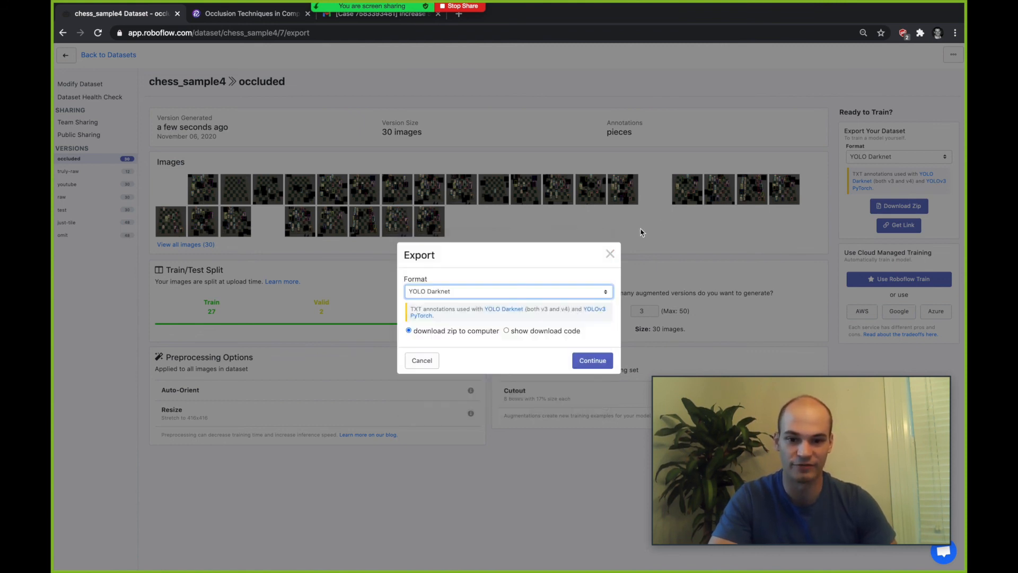
{"action": "left_click", "coordinate": [422, 360]}
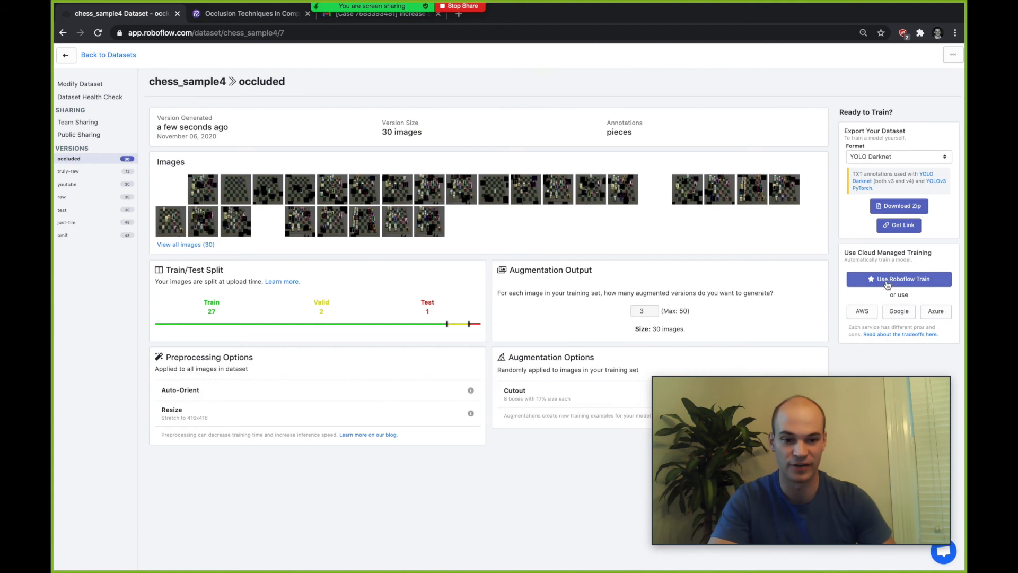